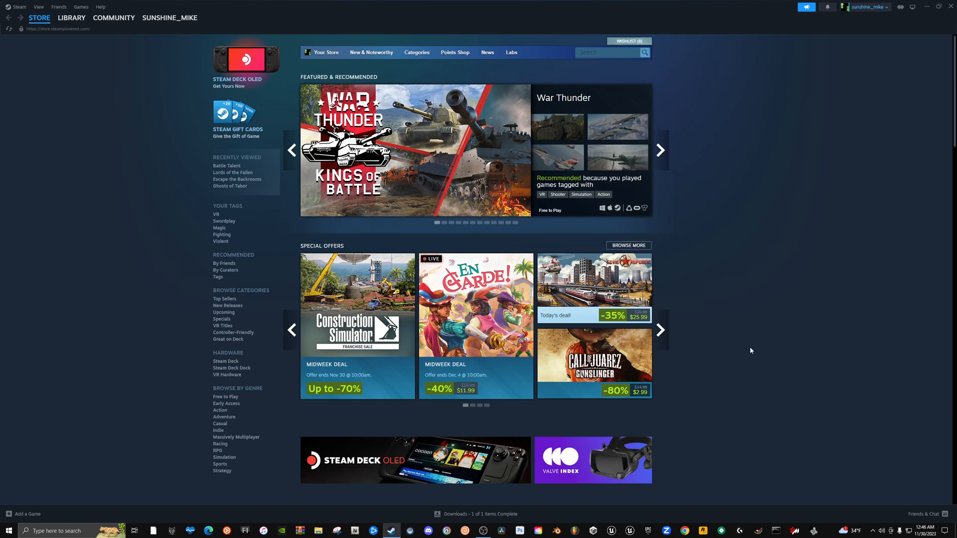
Allow the VR server through Windows Defender Firewall and go to Steam's library home.
left_click(660, 151)
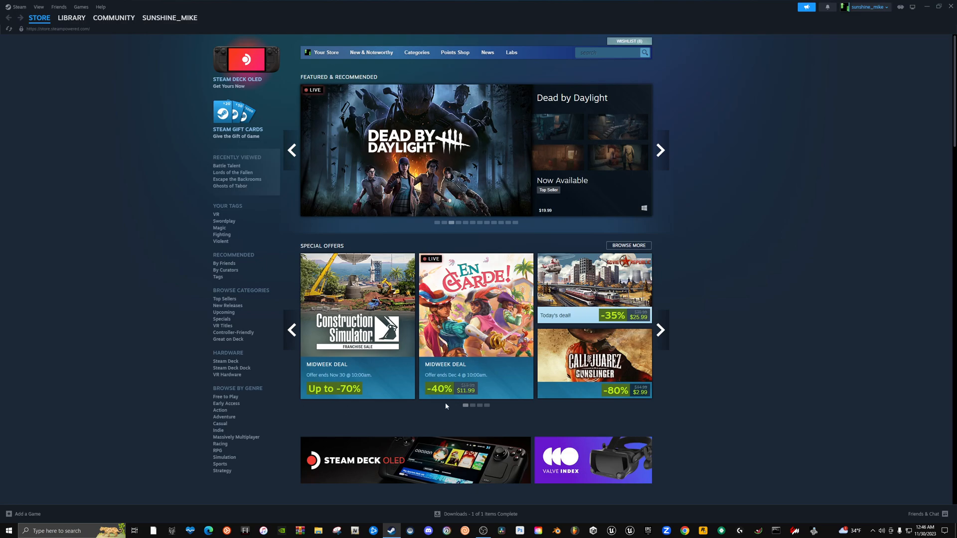
mouse_move(776, 233)
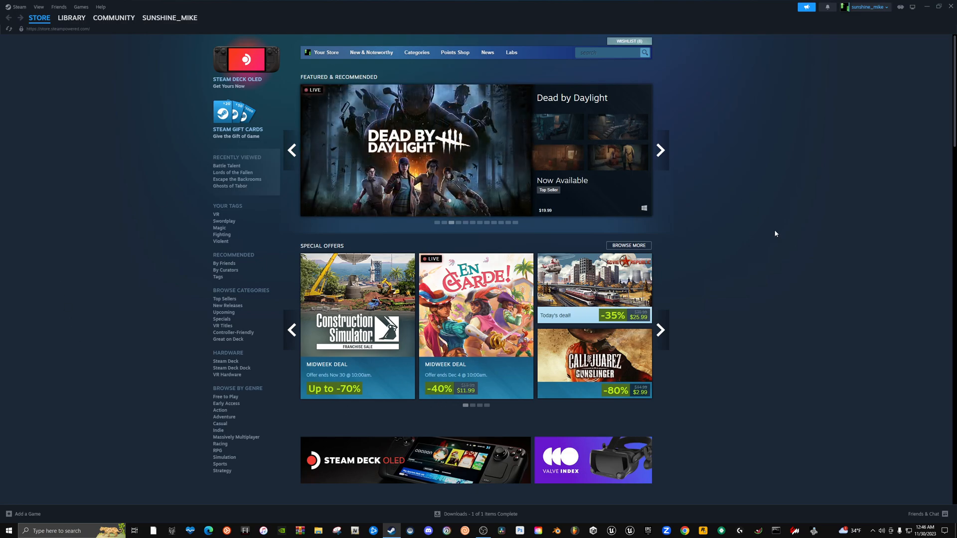
mouse_move(197, 178)
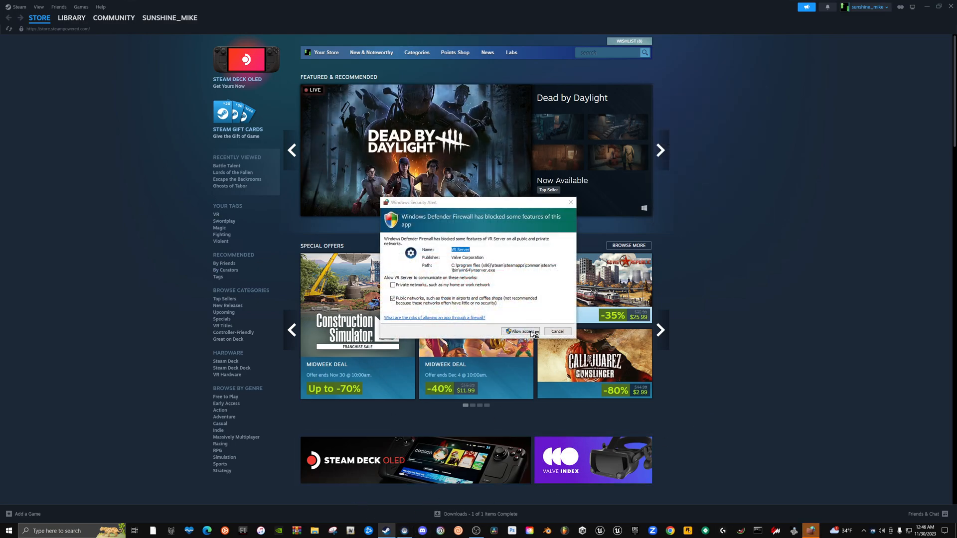
left_click(520, 331)
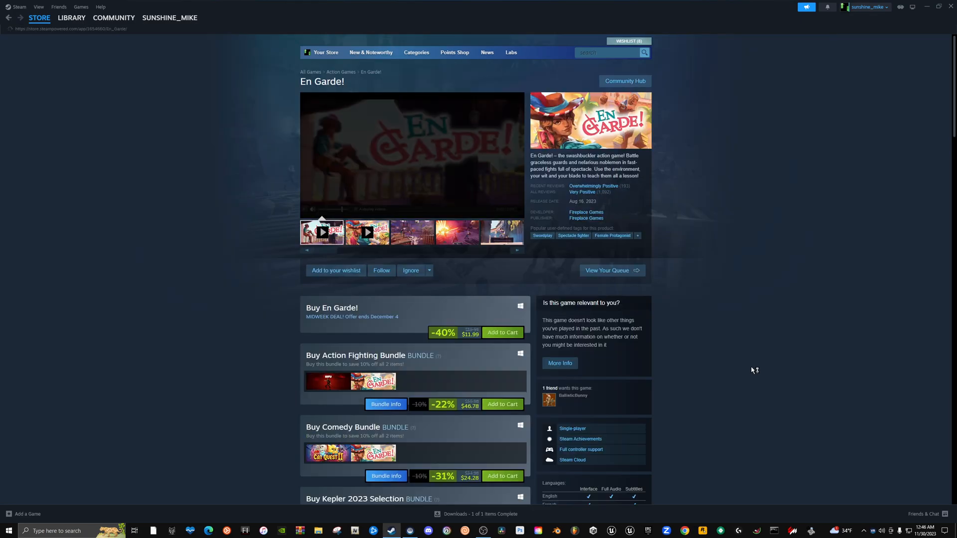
left_click(71, 17)
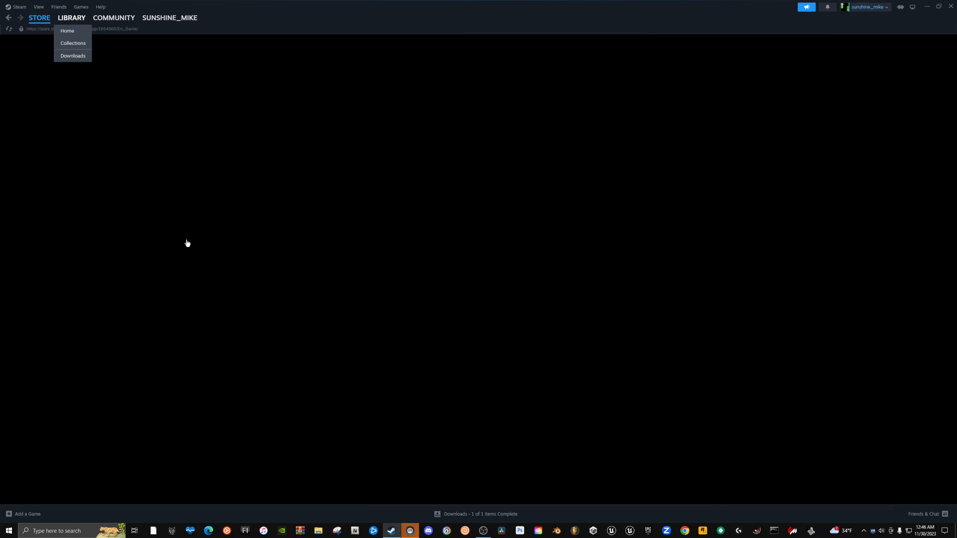
left_click(67, 31)
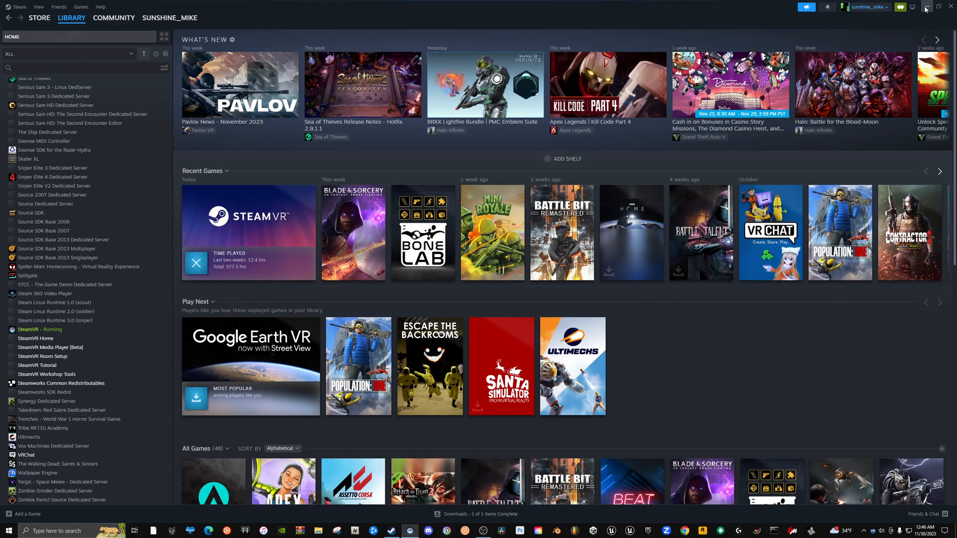
Launch SteamVR from Steam's title-bar VR icon so its status window appears.
left_click(914, 7)
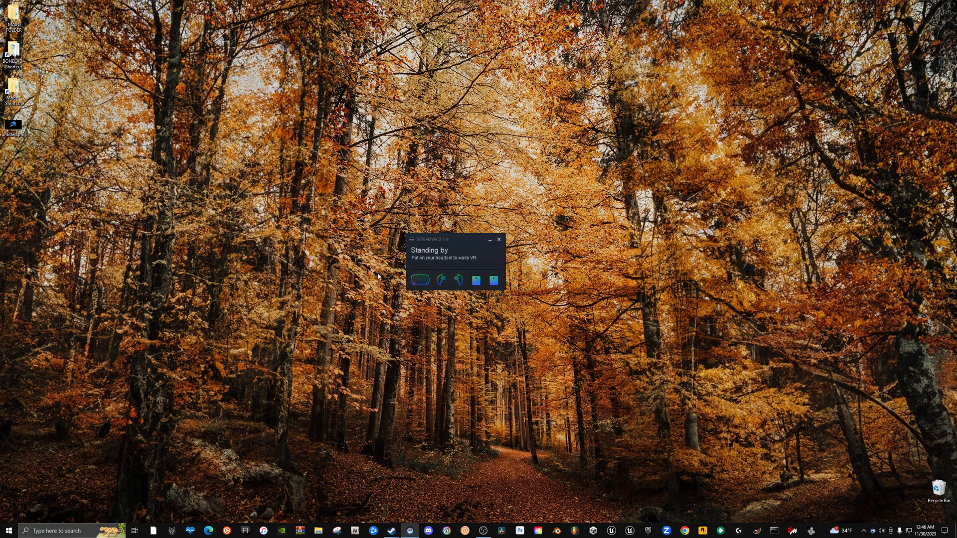
From SteamVR Settings > Controllers, show the controller binding UI.
left_click(412, 239)
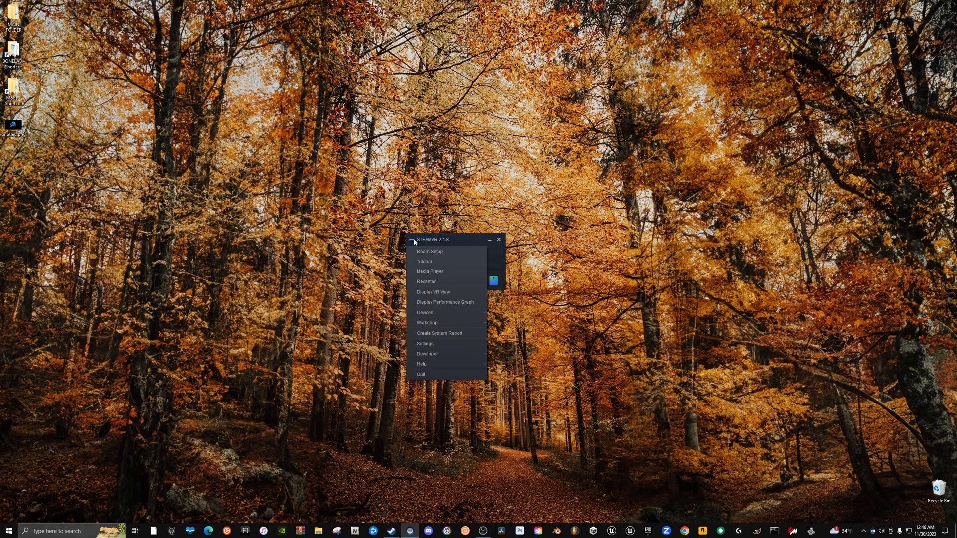
mouse_move(425, 318)
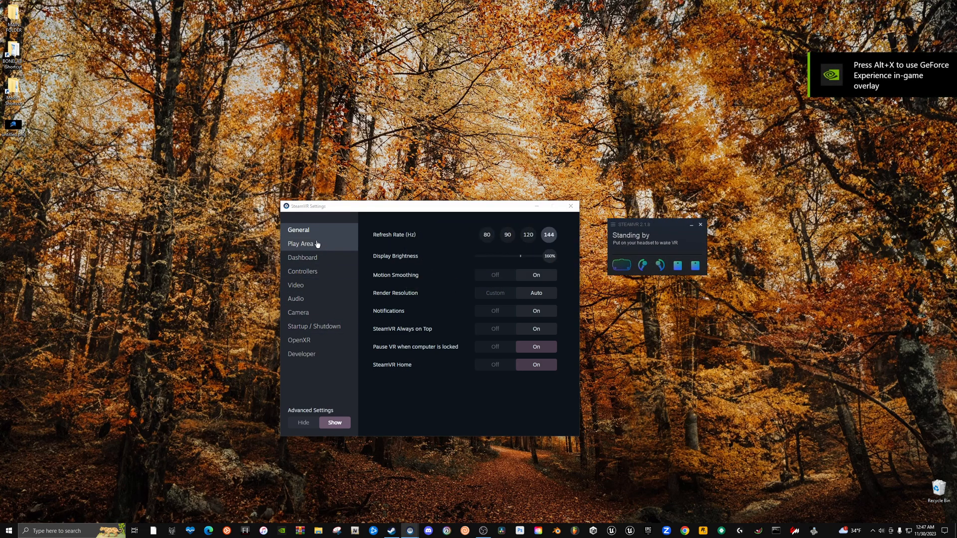
left_click(303, 271)
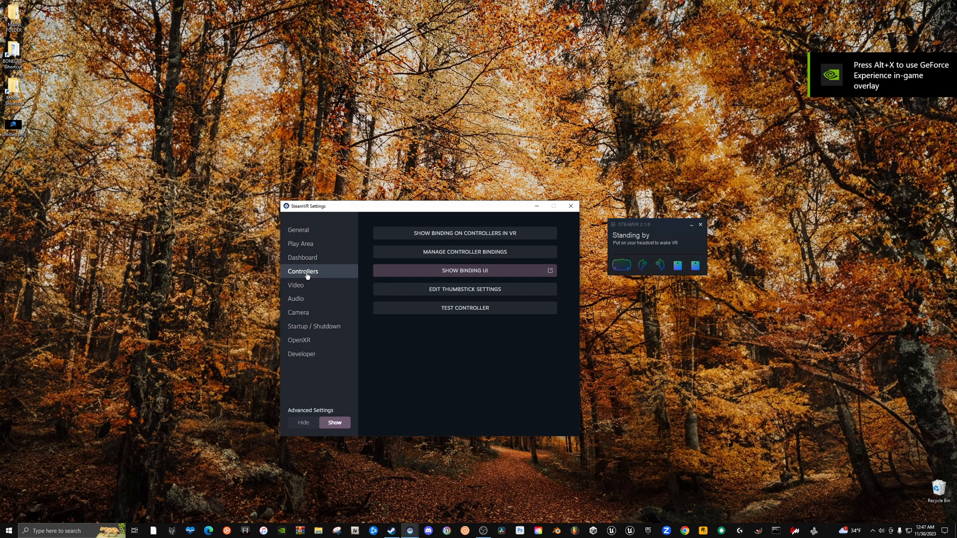
mouse_move(377, 275)
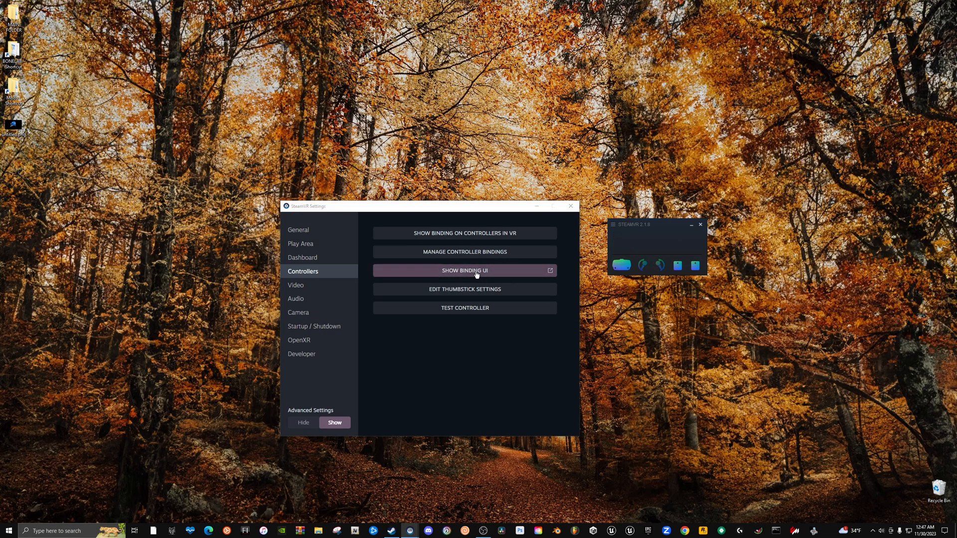
left_click(464, 270)
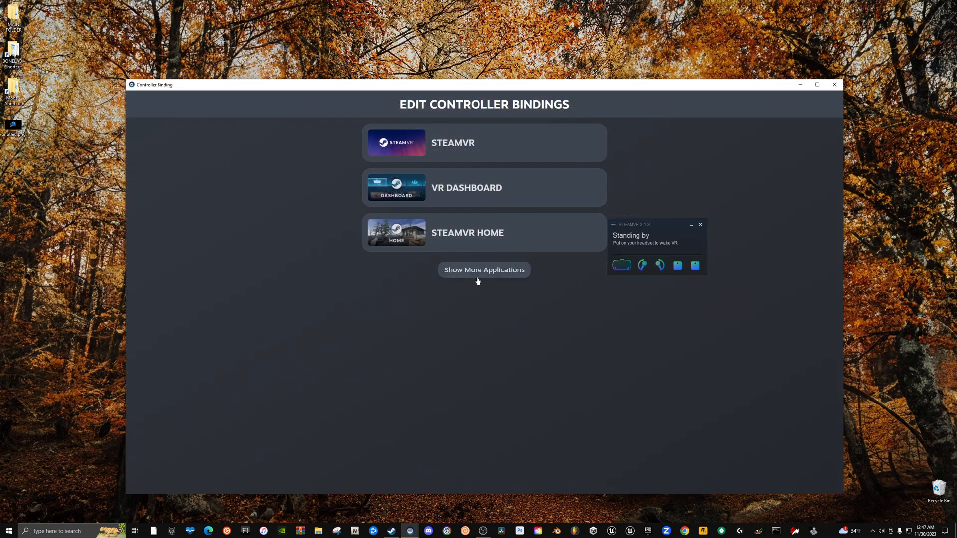
Show all applications and bring up the SteamVR app's Index Controller bindings (Fixed pt2).
left_click(484, 270)
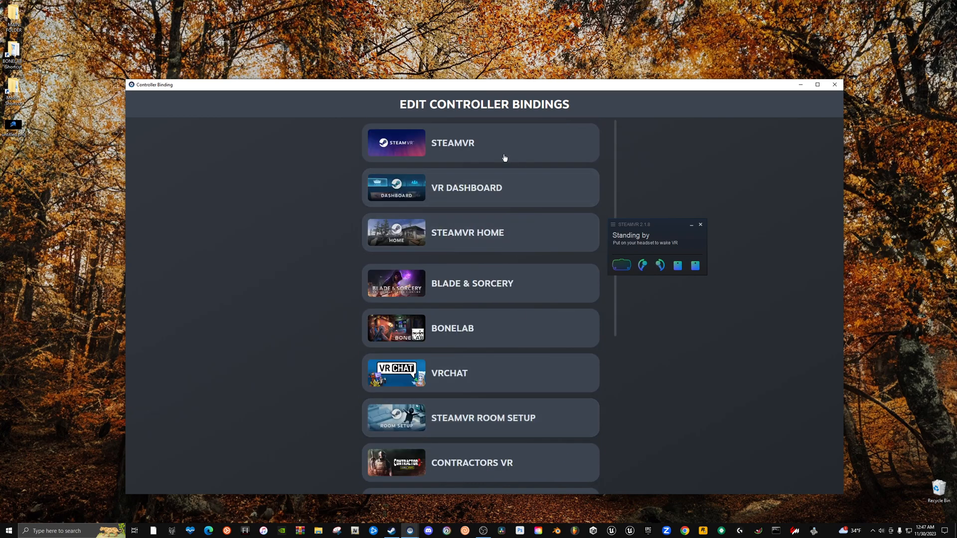
mouse_move(439, 163)
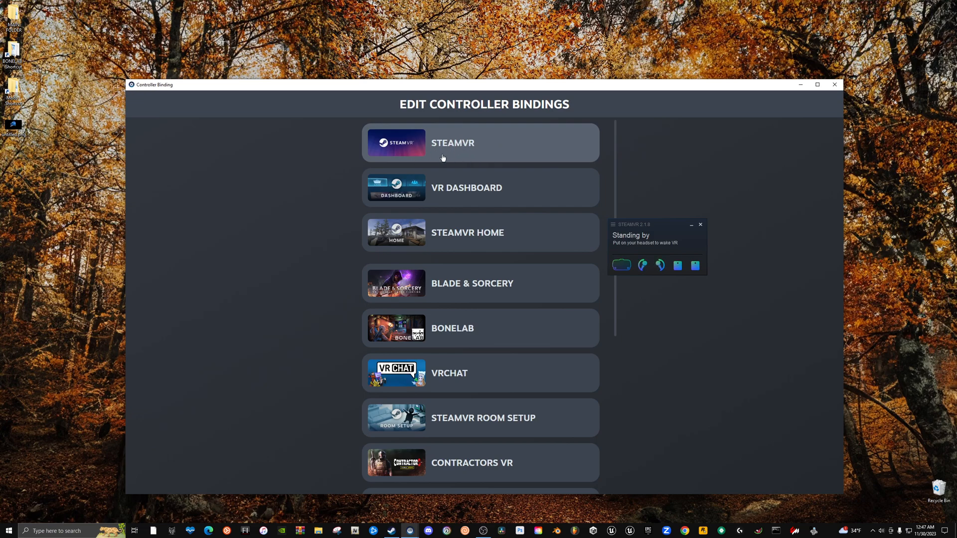
mouse_move(529, 152)
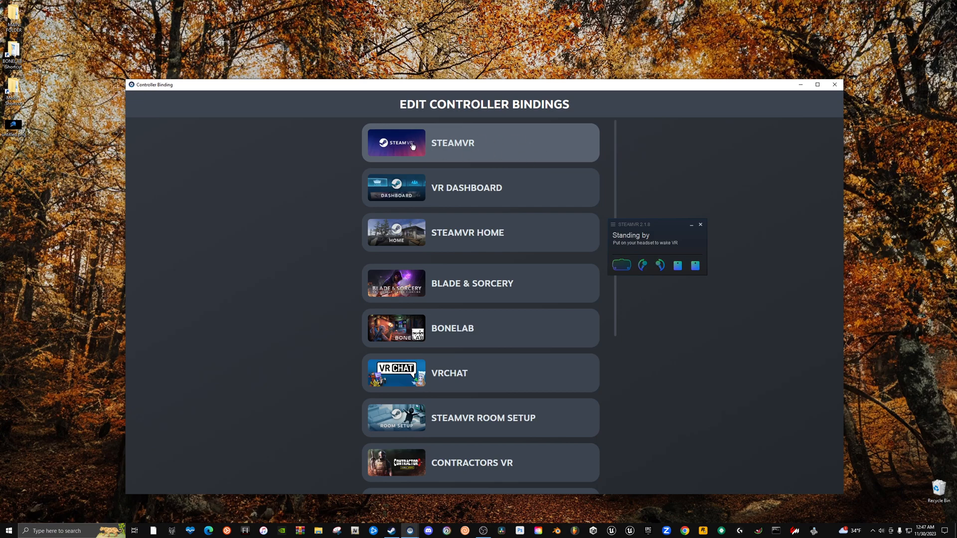
left_click(481, 142)
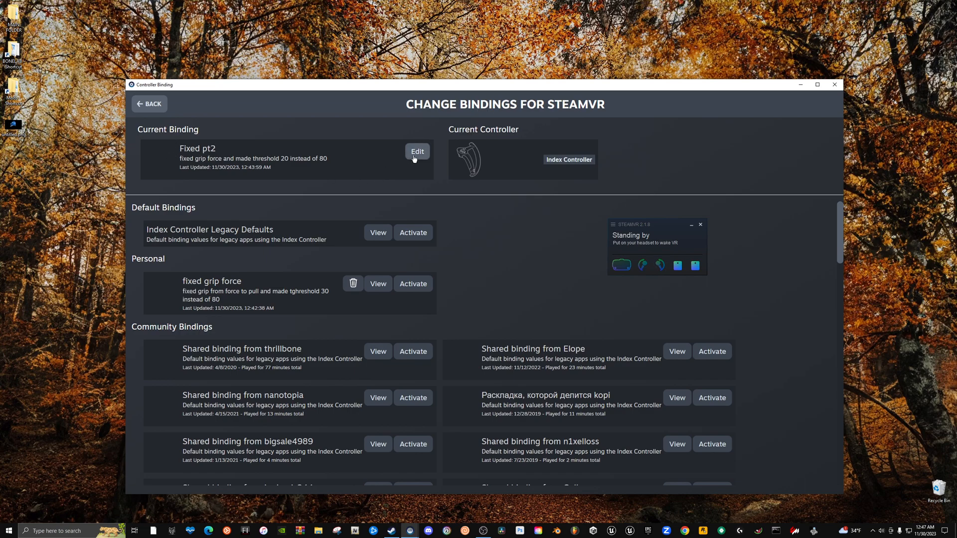
mouse_move(364, 192)
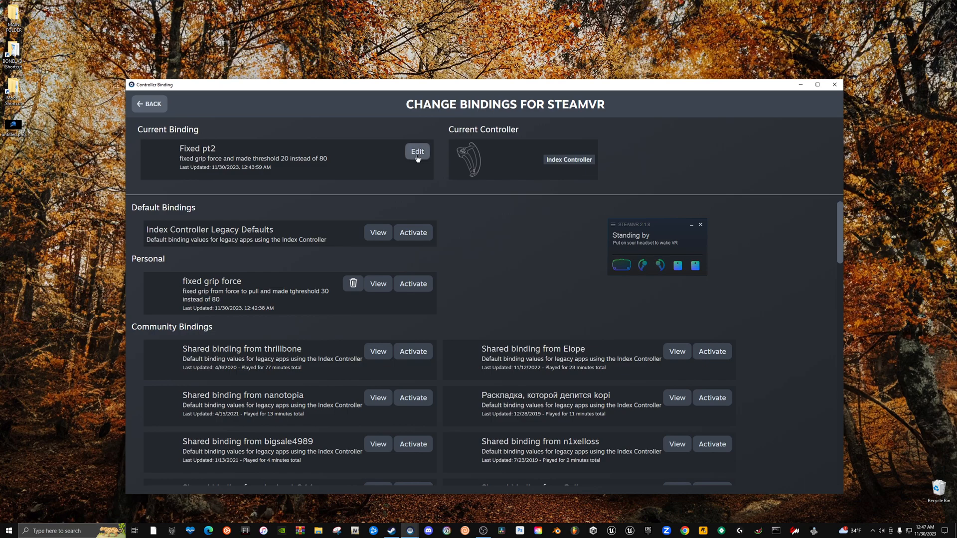
Edit the Fixed pt2 binding and bring up the left grip's input settings.
left_click(417, 152)
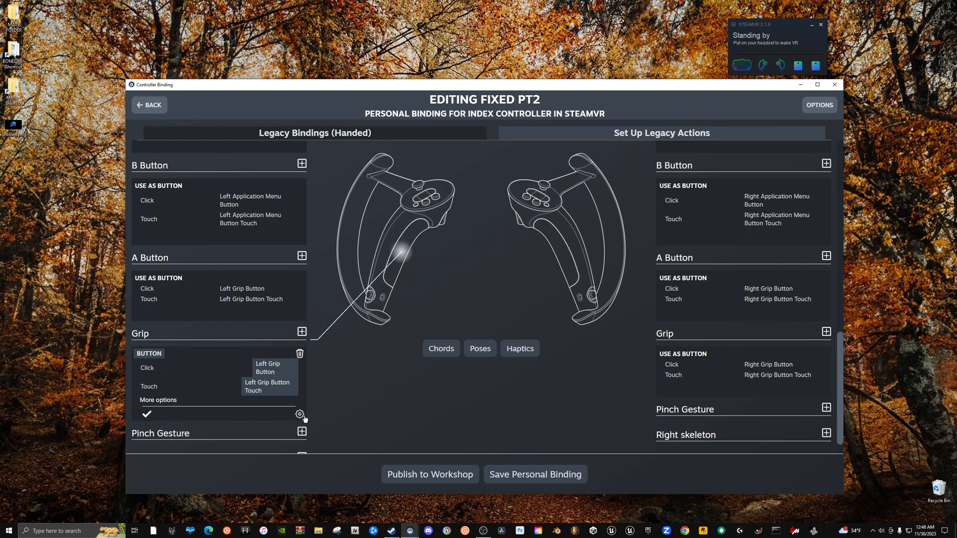
left_click(300, 415)
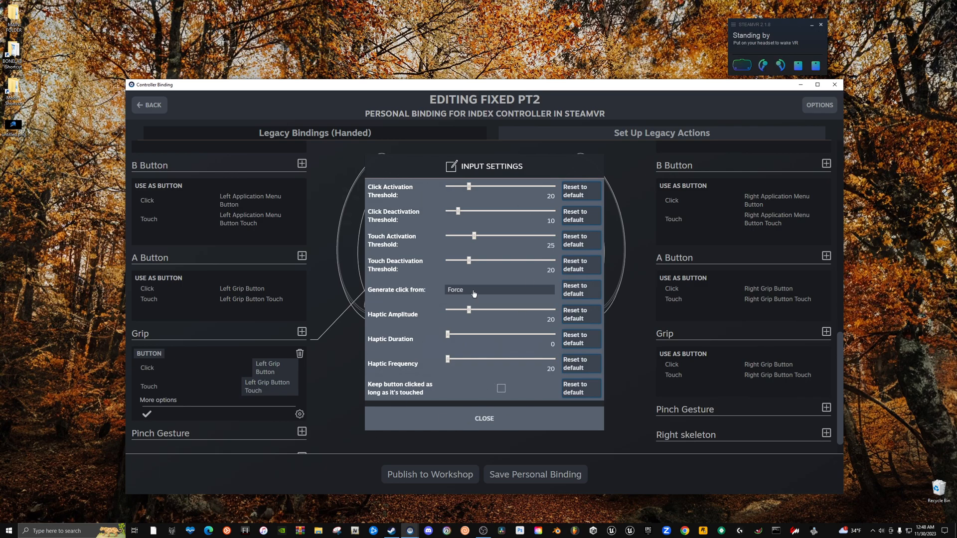
Make the left grip click from Force, with touch deactivation 10 and touch activation 35.
left_click(499, 289)
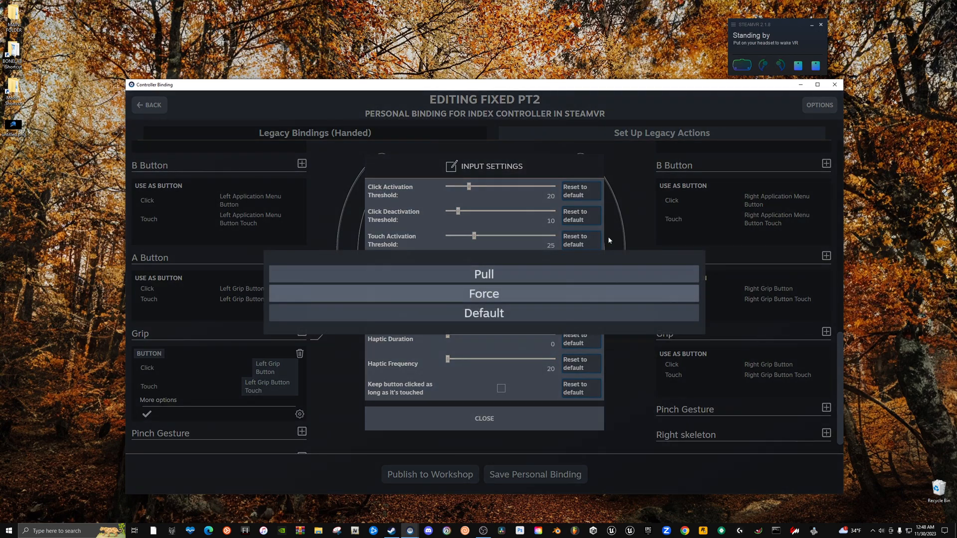
left_click(482, 293)
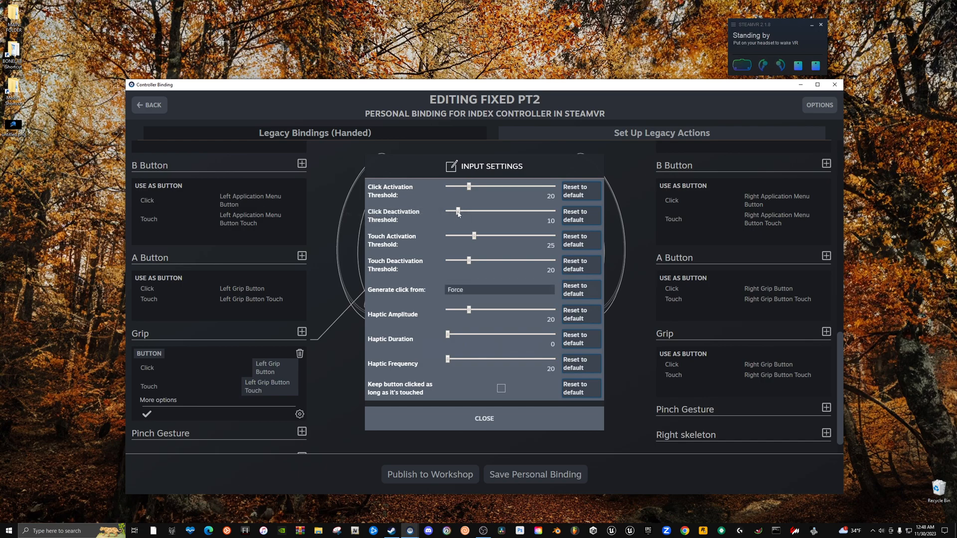
mouse_move(391, 240)
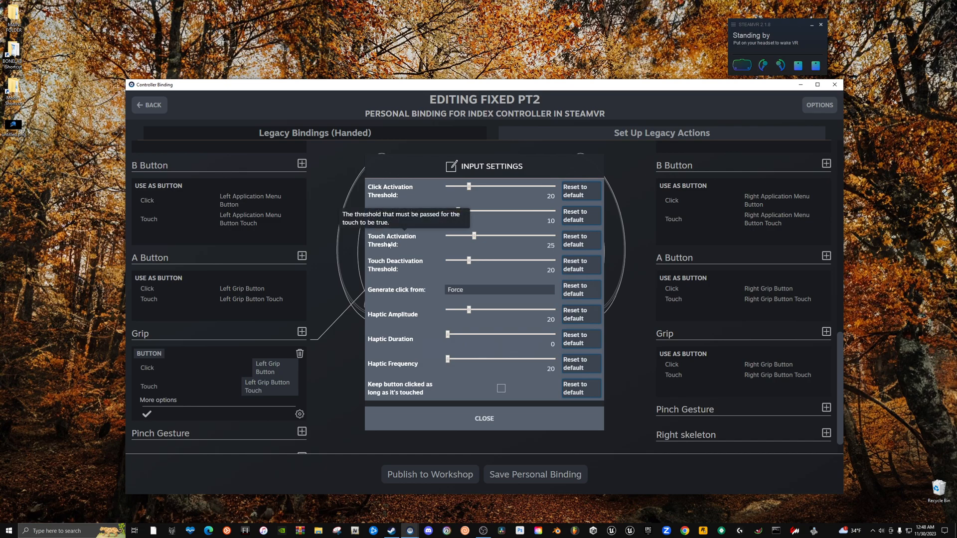
mouse_move(473, 243)
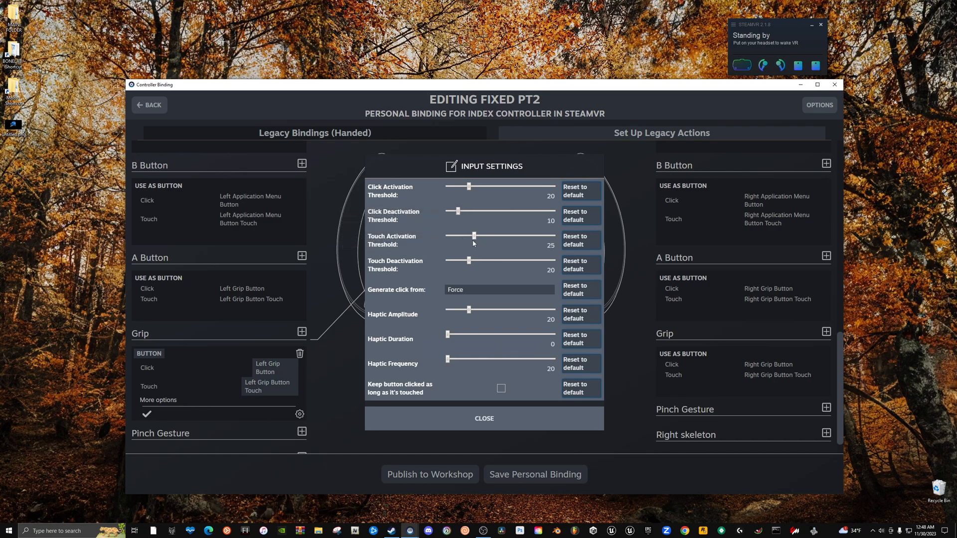
mouse_move(468, 264)
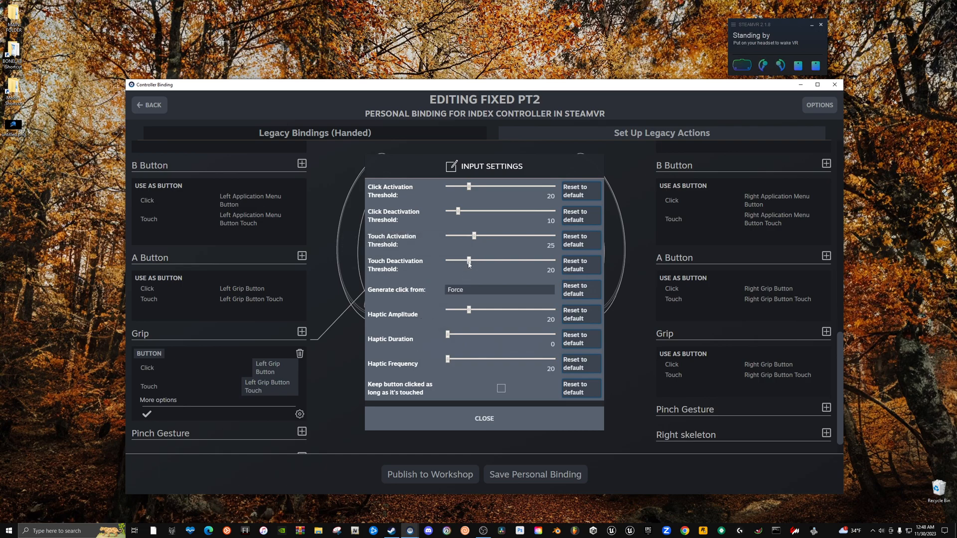
left_click_drag(467, 260, 457, 260)
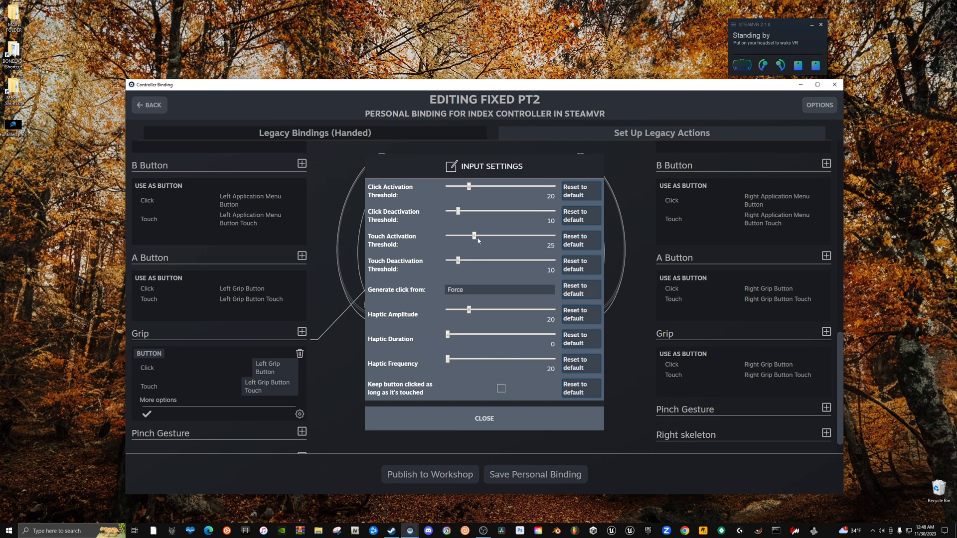
left_click_drag(472, 236, 485, 236)
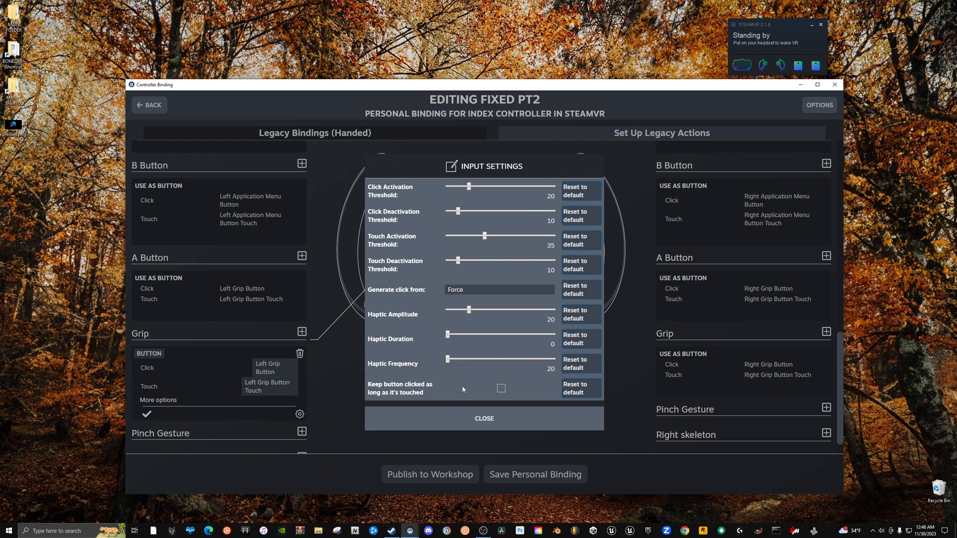
mouse_move(455, 232)
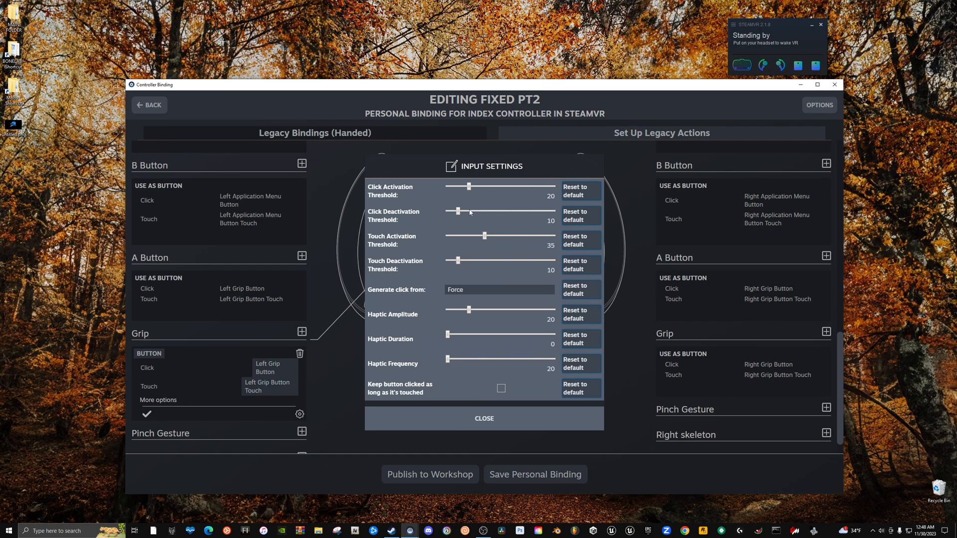
mouse_move(478, 240)
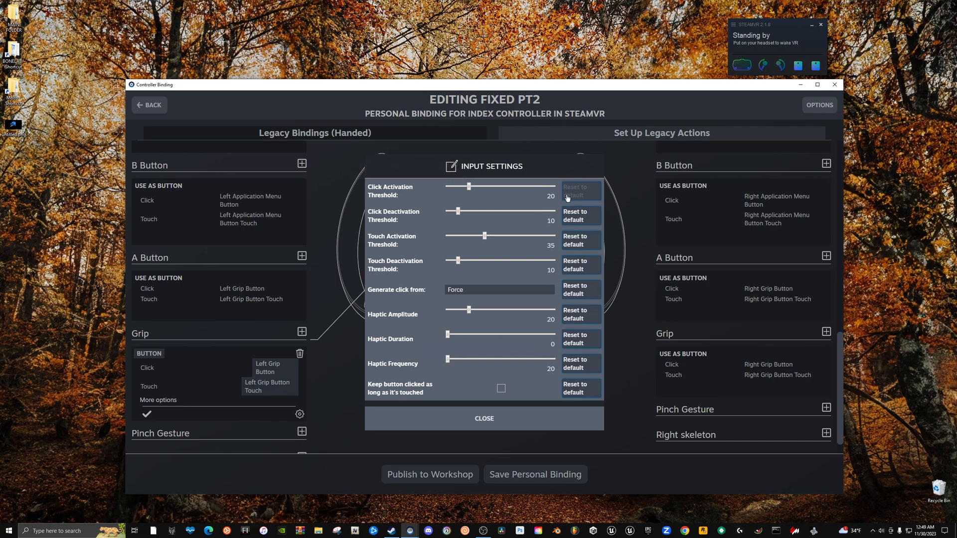
mouse_move(481, 184)
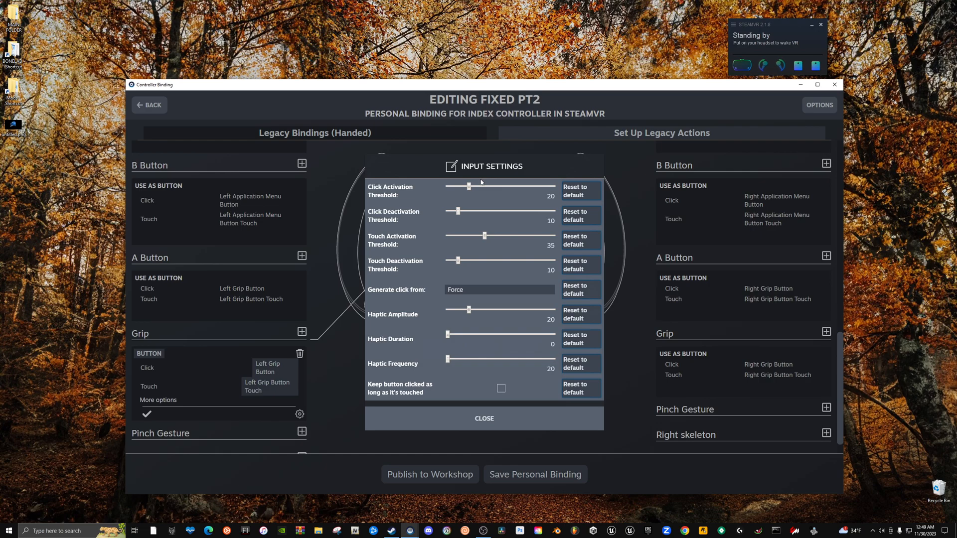
mouse_move(479, 193)
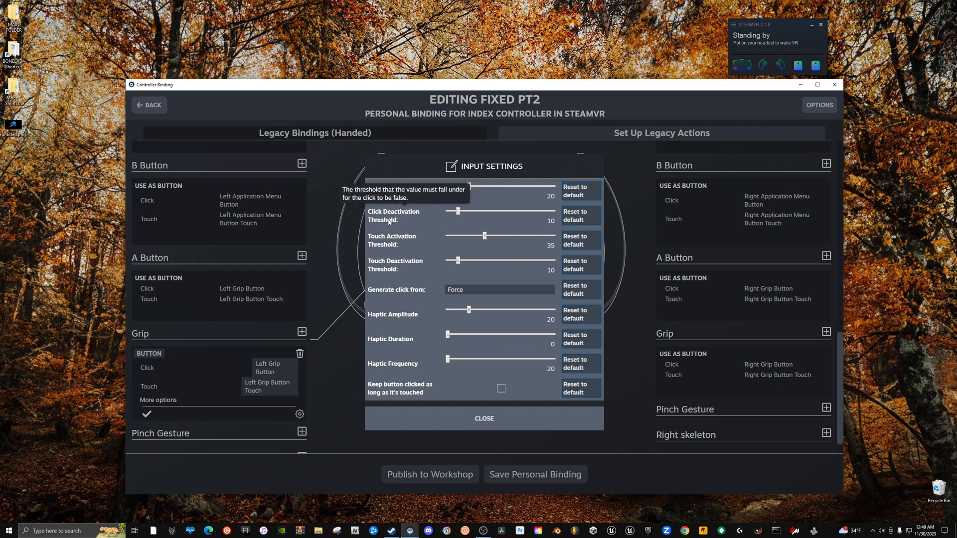
mouse_move(462, 216)
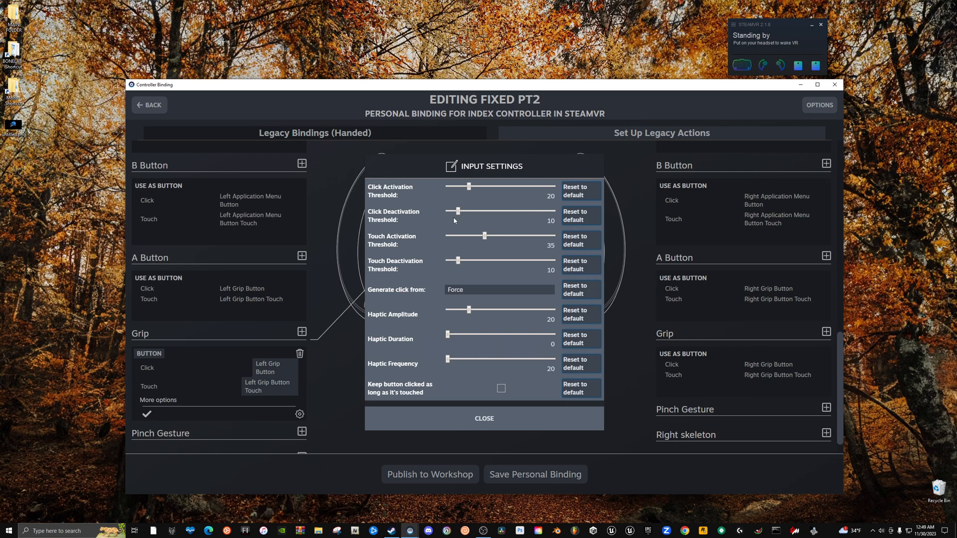
mouse_move(488, 220)
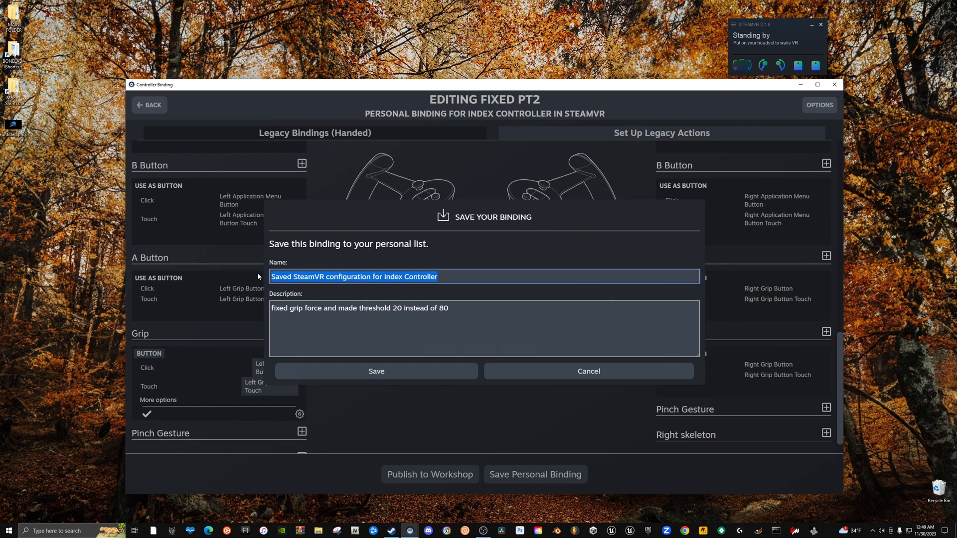
Save a personal binding 'Fixed pt3' describing the grip force and 20-to-10 deactivation change.
type("Fixed pt3")
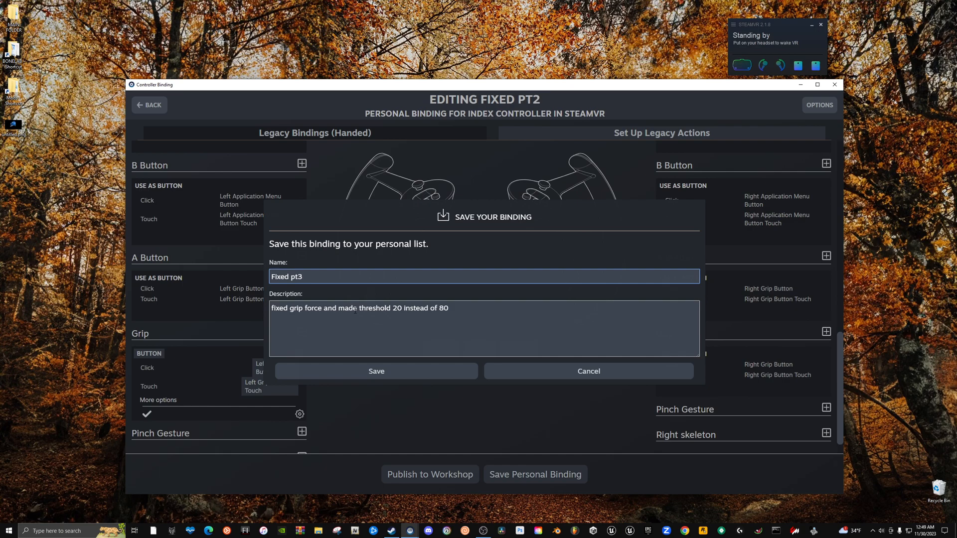
type("changed deacti")
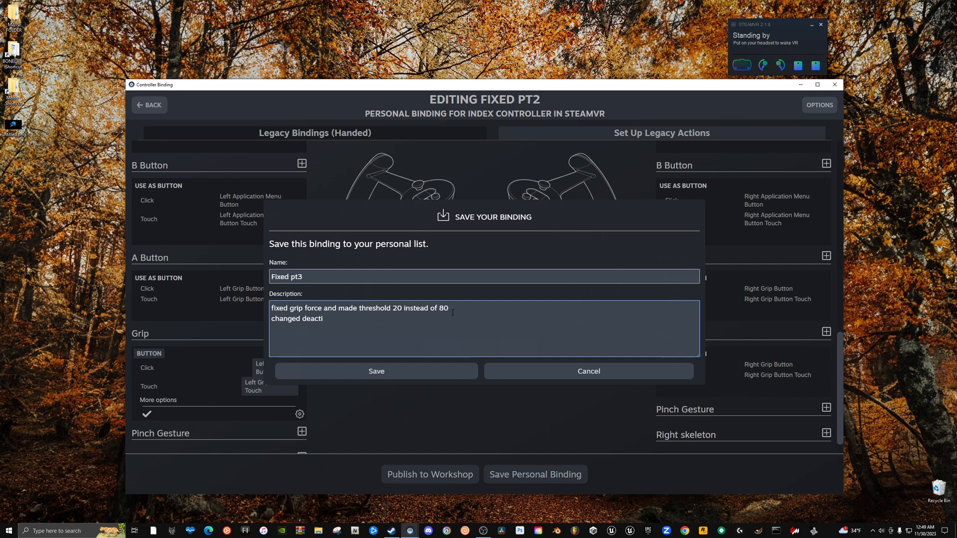
key("Backspace")
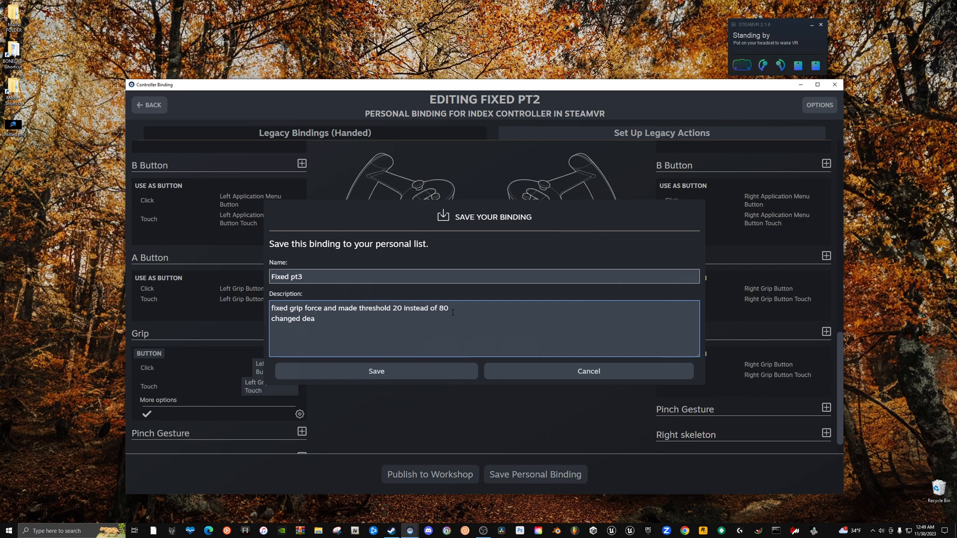
type("ctive from")
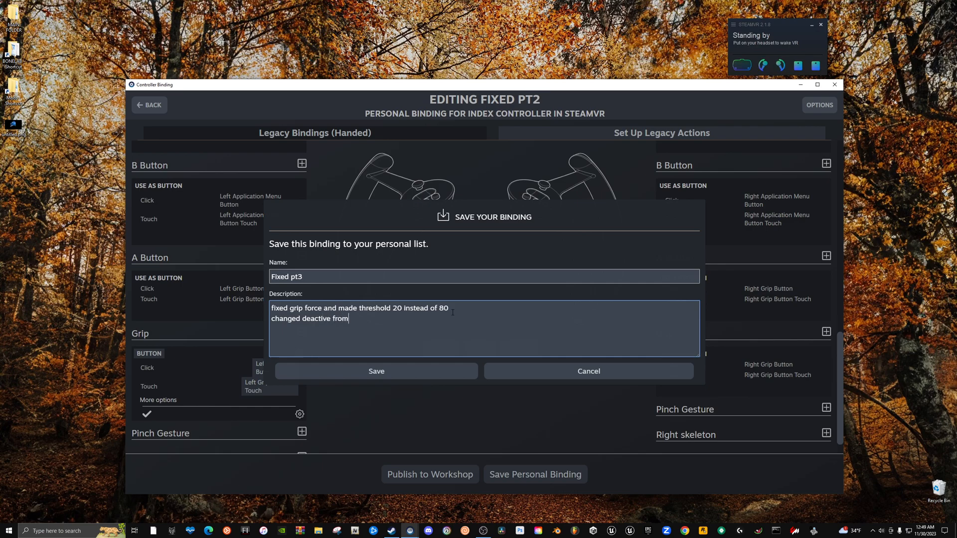
type("3")
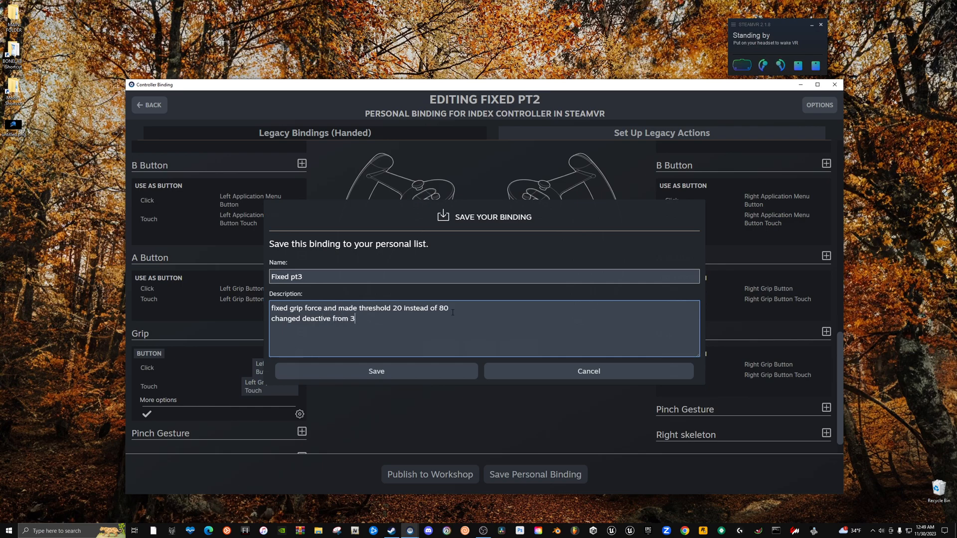
type("0 to 10")
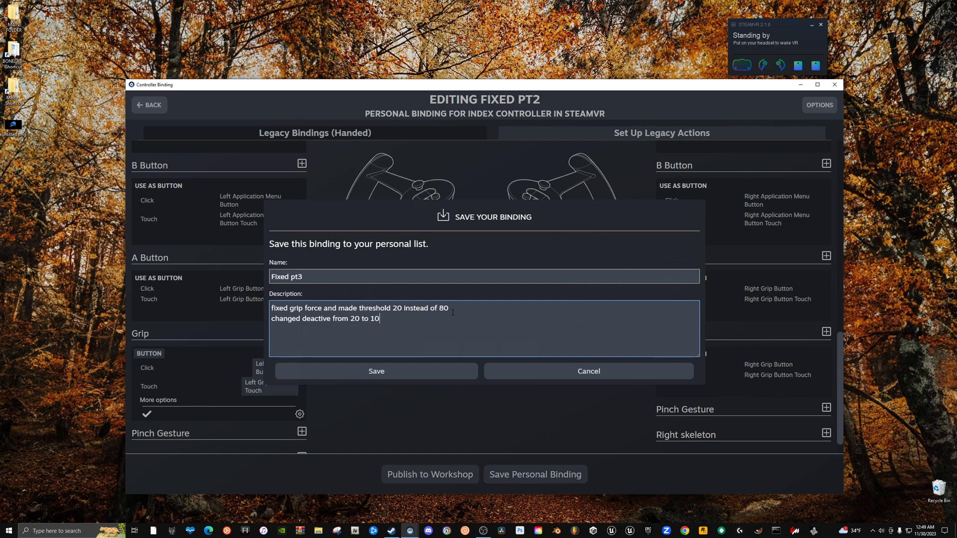
left_click(375, 370)
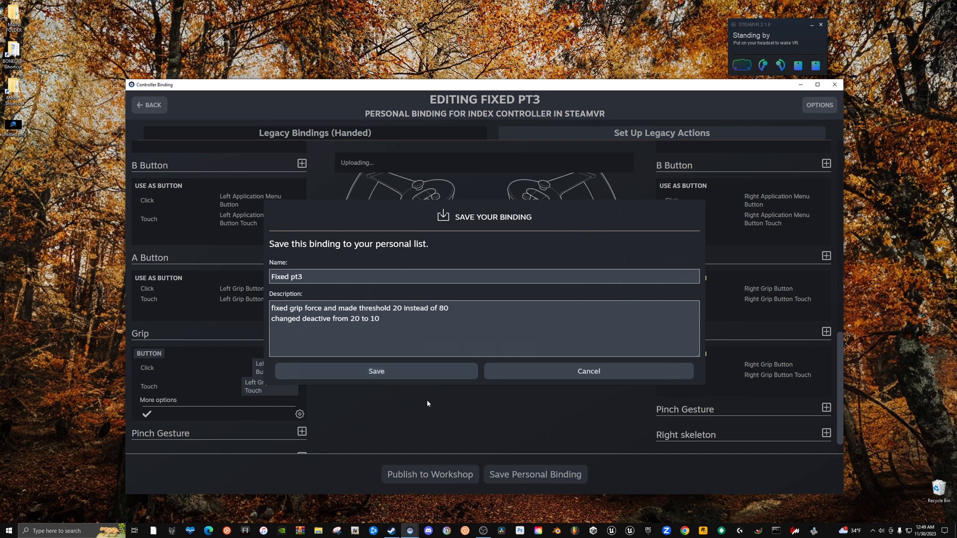
Lower the right grip to click activation 25 and deactivation 10, and raise left touch activation to 35.
left_click(376, 371)
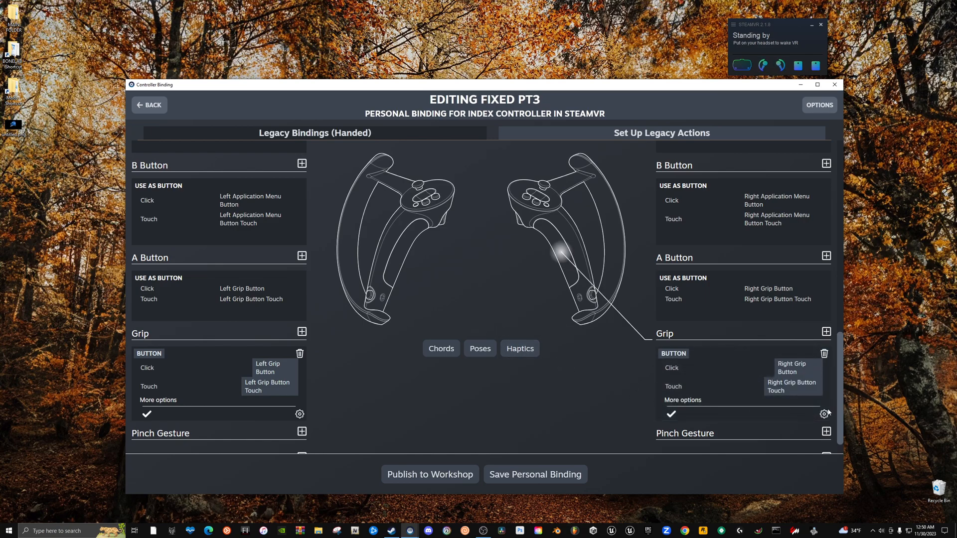
left_click(824, 414)
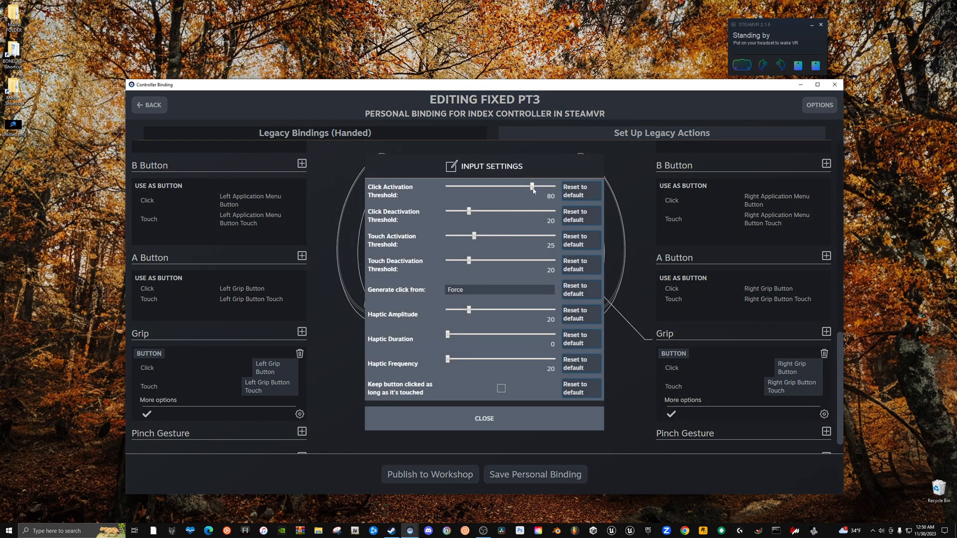
left_click_drag(531, 187, 479, 186)
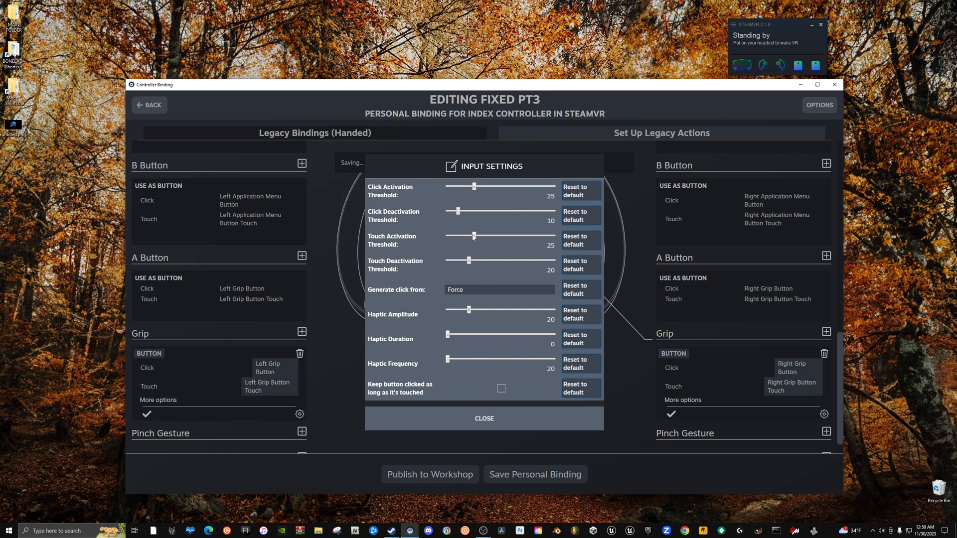
left_click_drag(473, 235, 469, 235)
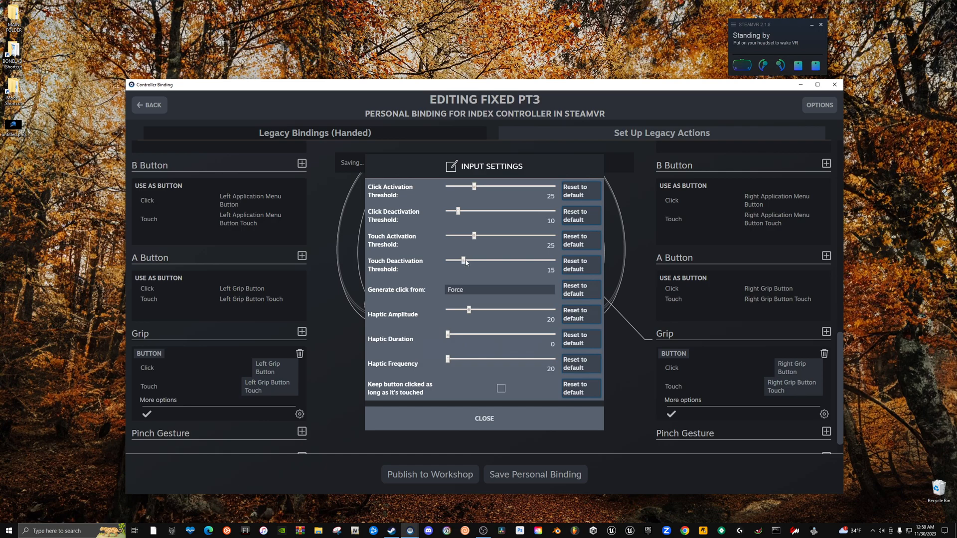
left_click_drag(463, 260, 461, 260)
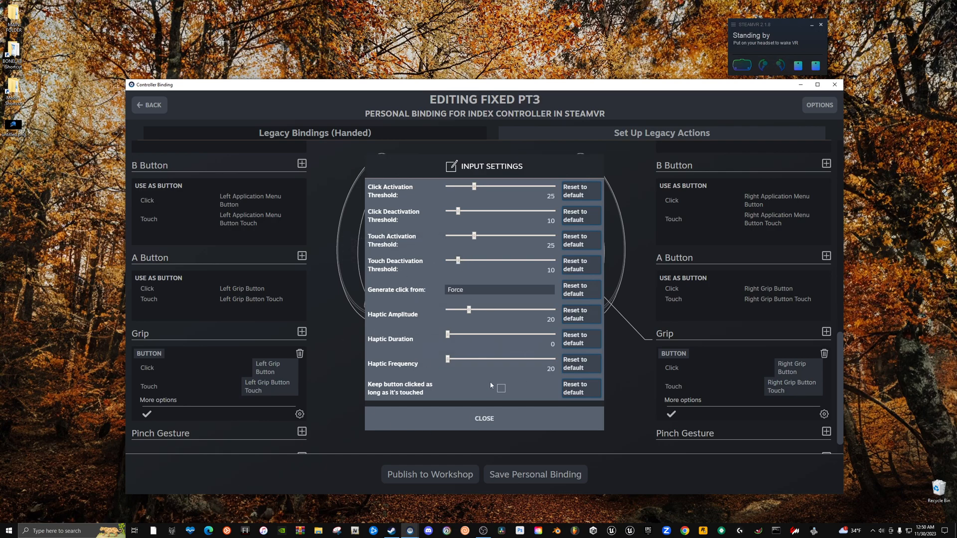
left_click(484, 418)
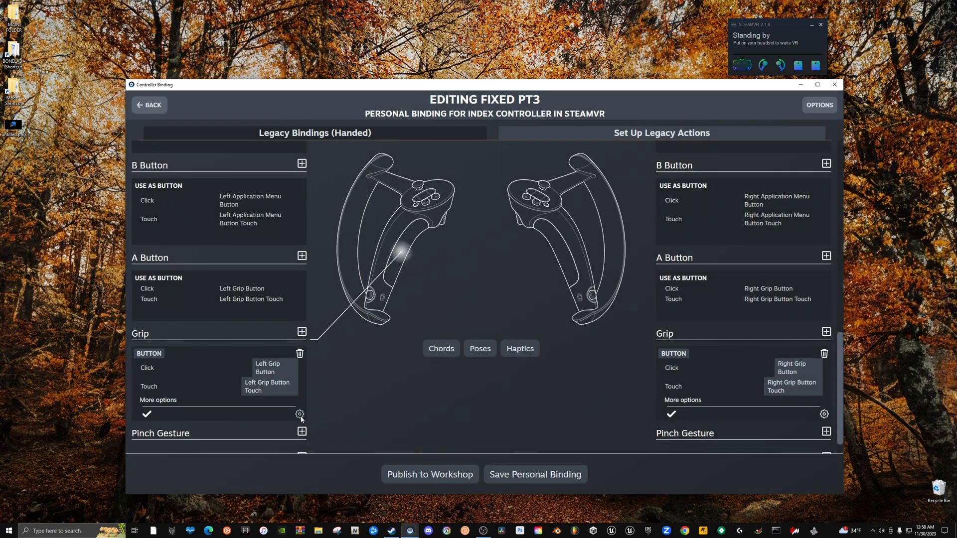
left_click(300, 414)
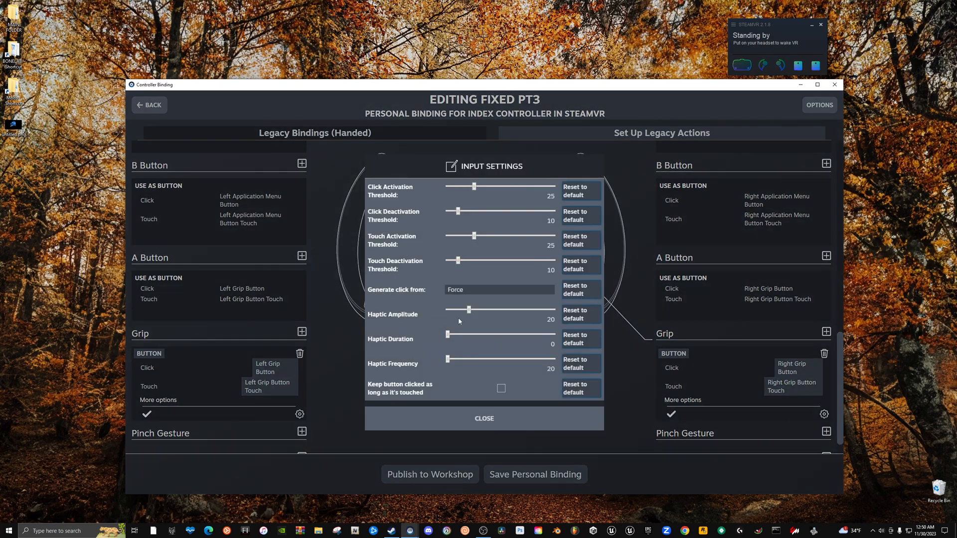
left_click_drag(474, 235, 486, 235)
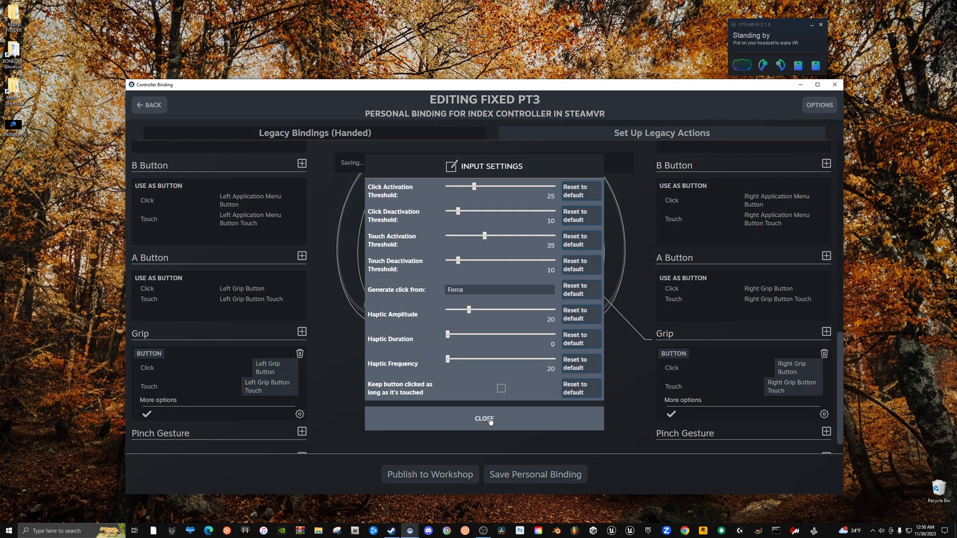
Rename the binding to 'Fixed pt.3' and save it to the personal list.
left_click(484, 418)
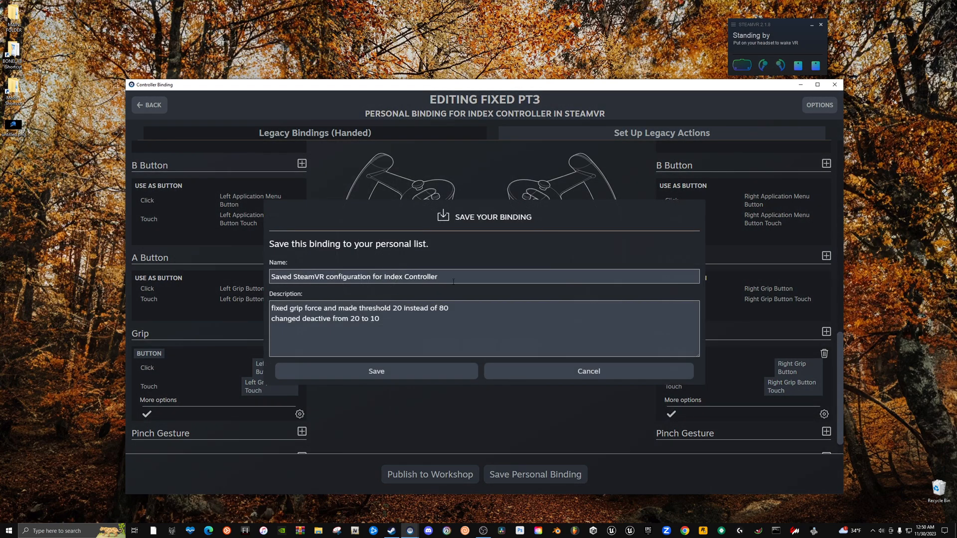
triple_click(353, 277)
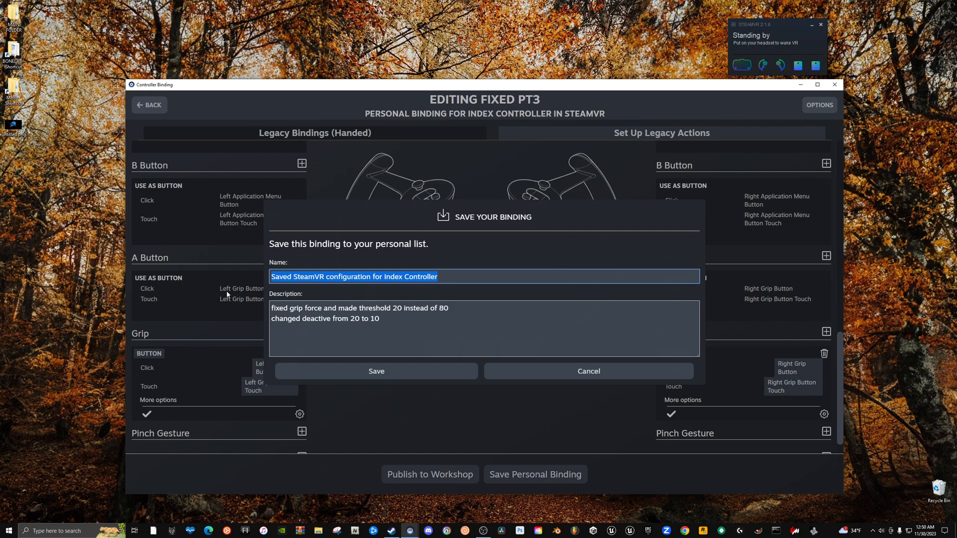
type("p")
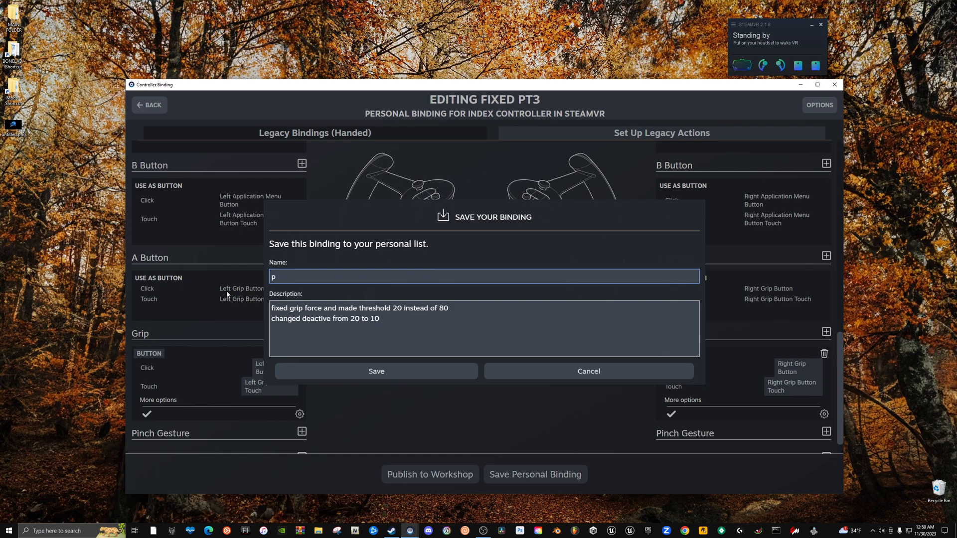
key("Backspace")
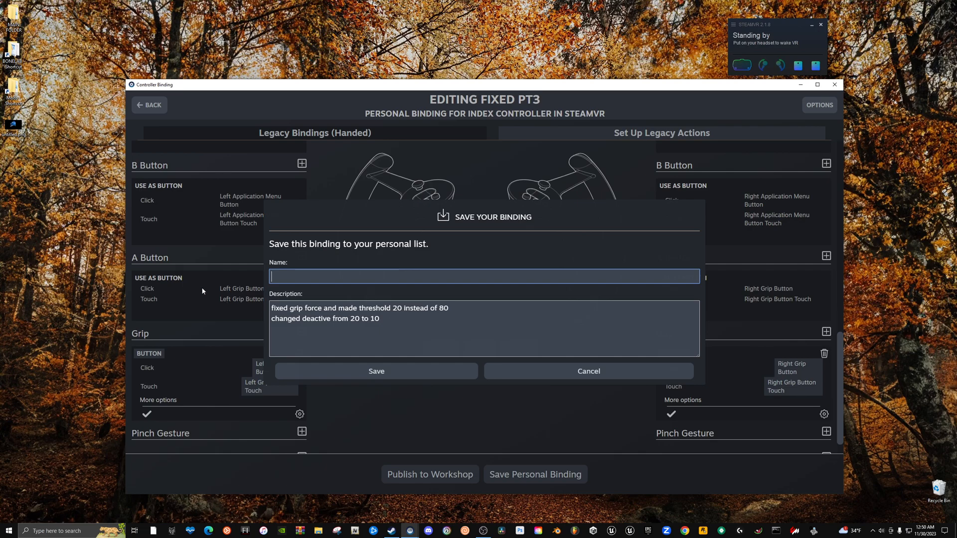
mouse_move(545, 155)
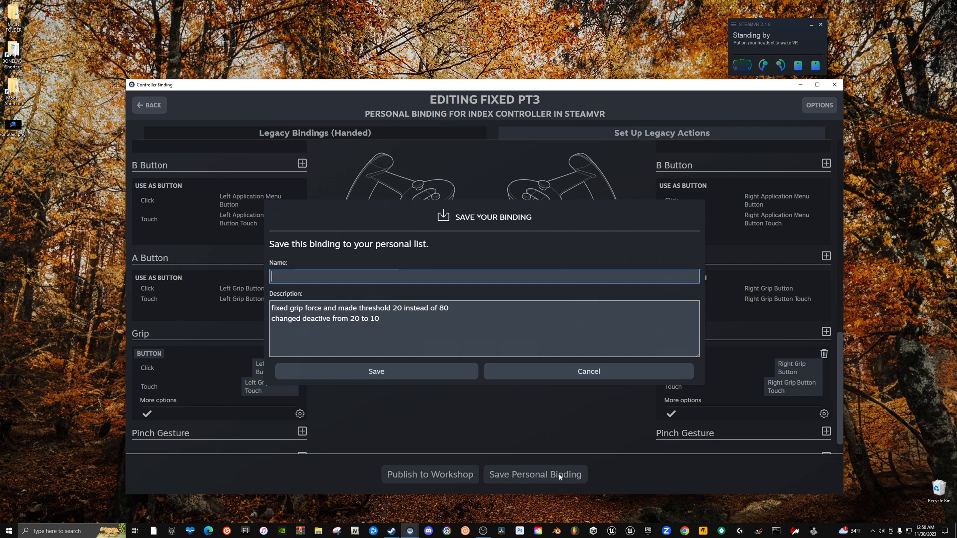
left_click(484, 276)
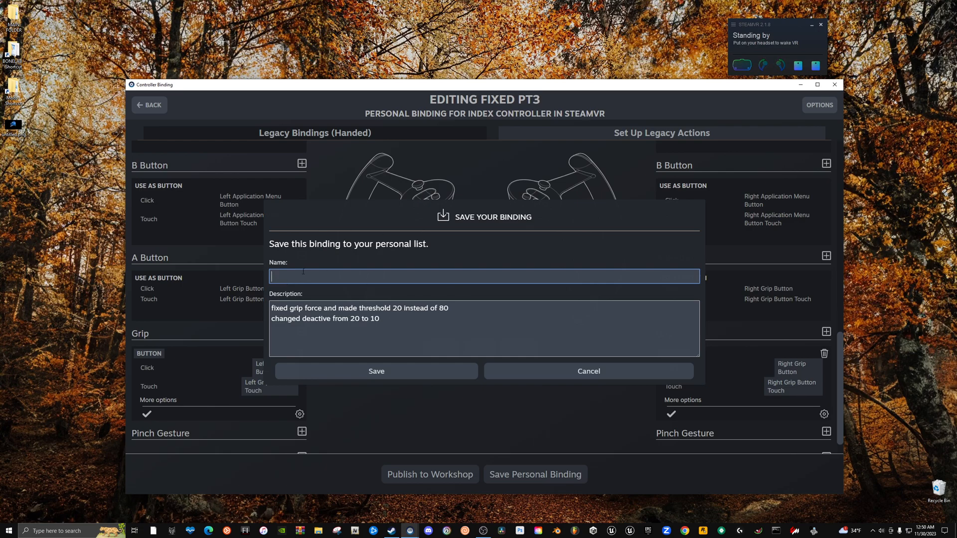
type("Fixed")
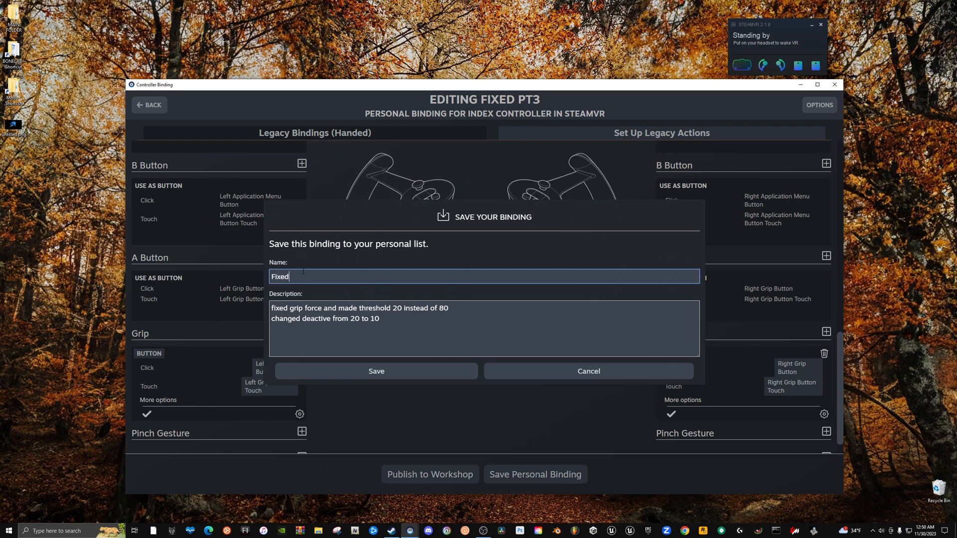
type("pt3")
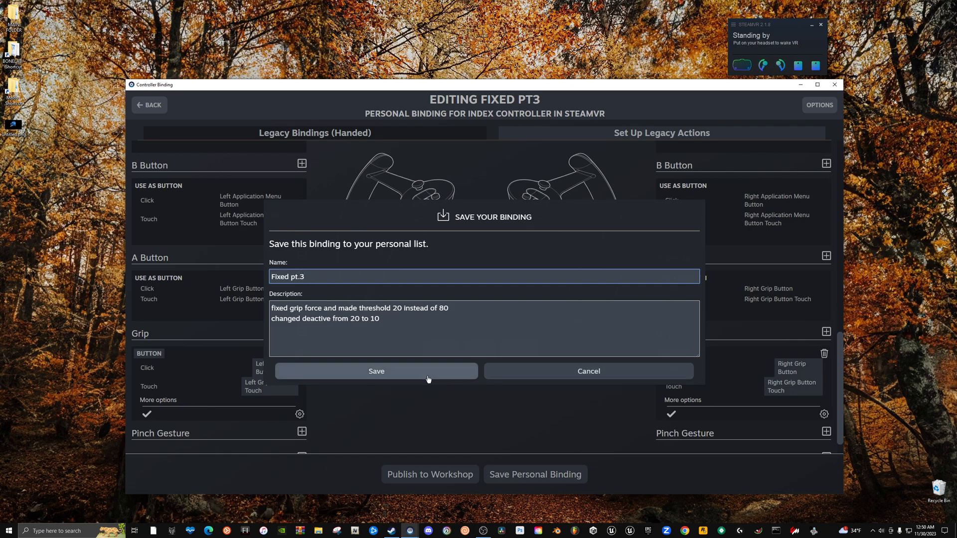
left_click(375, 371)
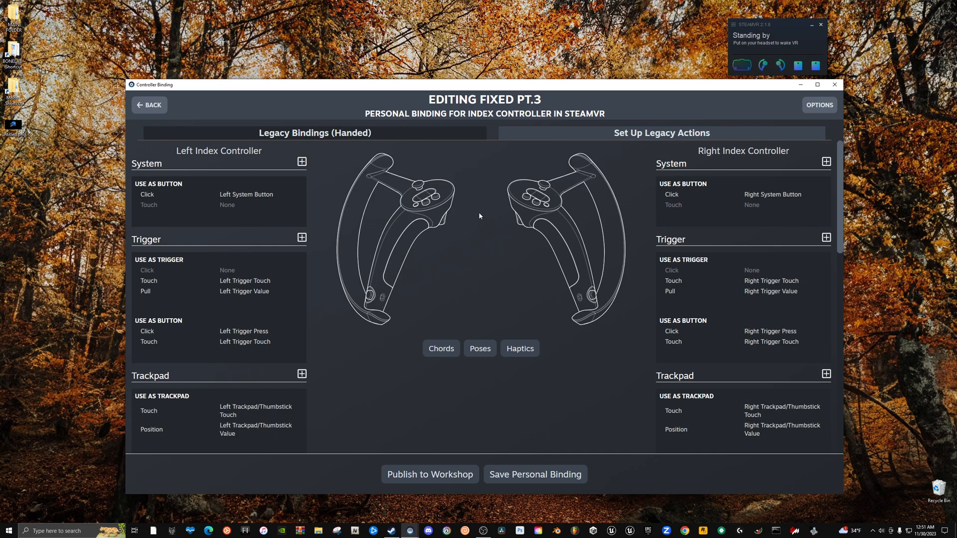
Review the Fixed pt.3 mappings and go back to the bindings page.
scroll("down", 3)
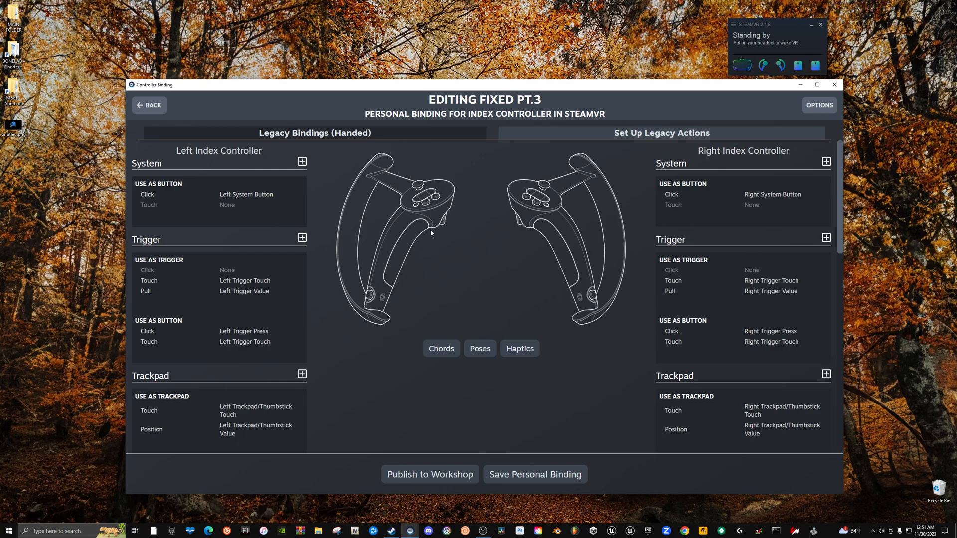
mouse_move(529, 311)
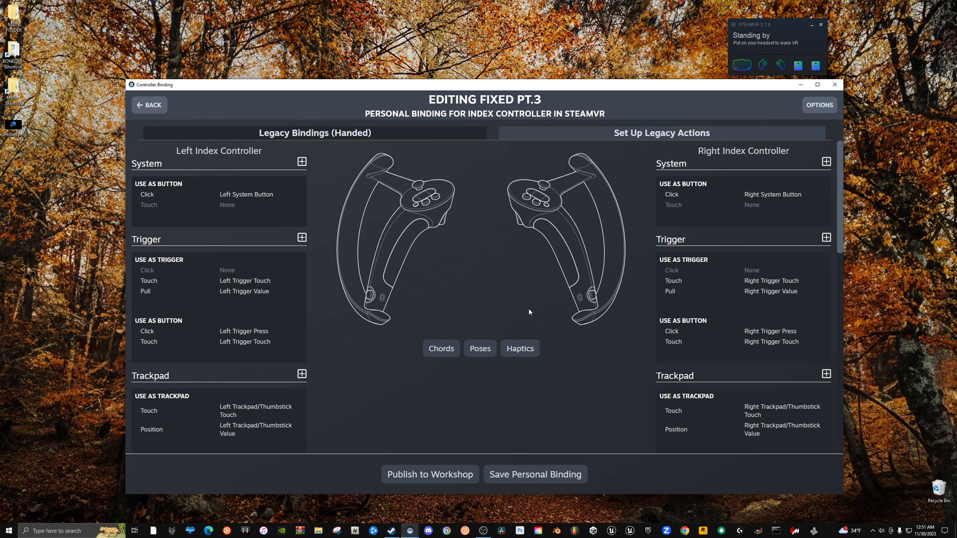
mouse_move(316, 293)
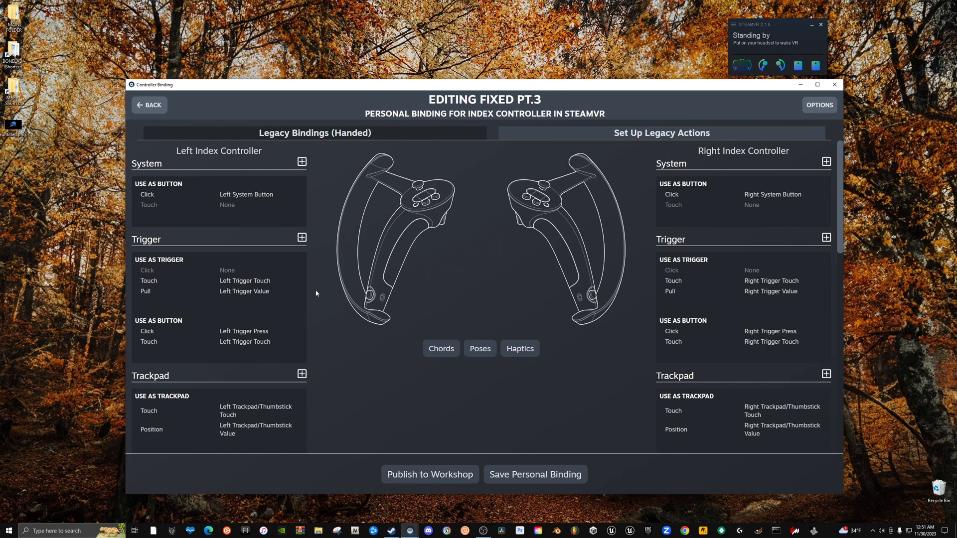
left_click(148, 104)
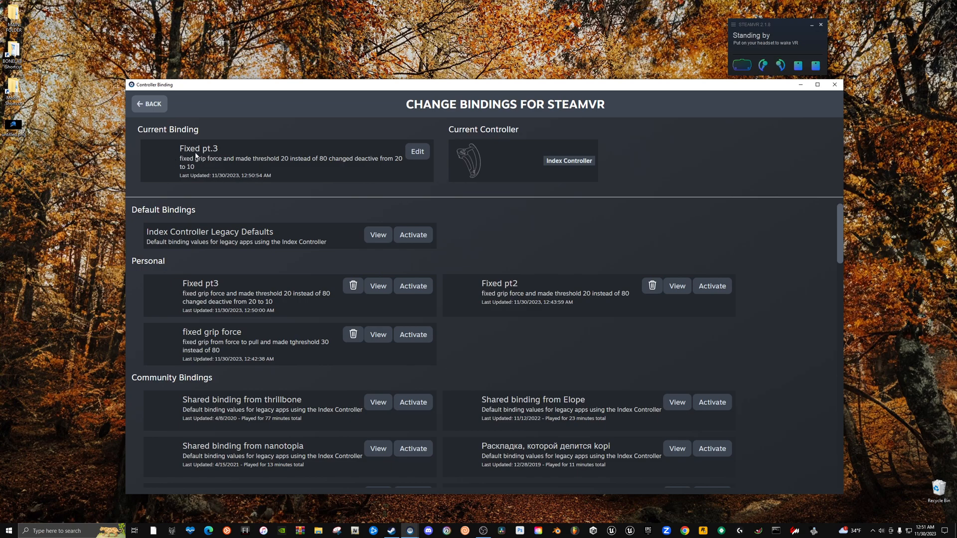
mouse_move(221, 173)
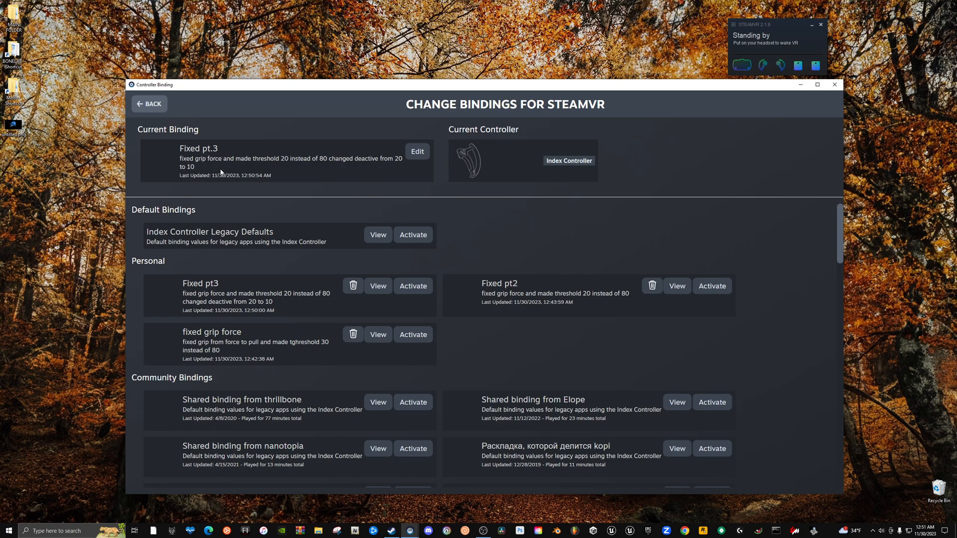
mouse_move(857, 97)
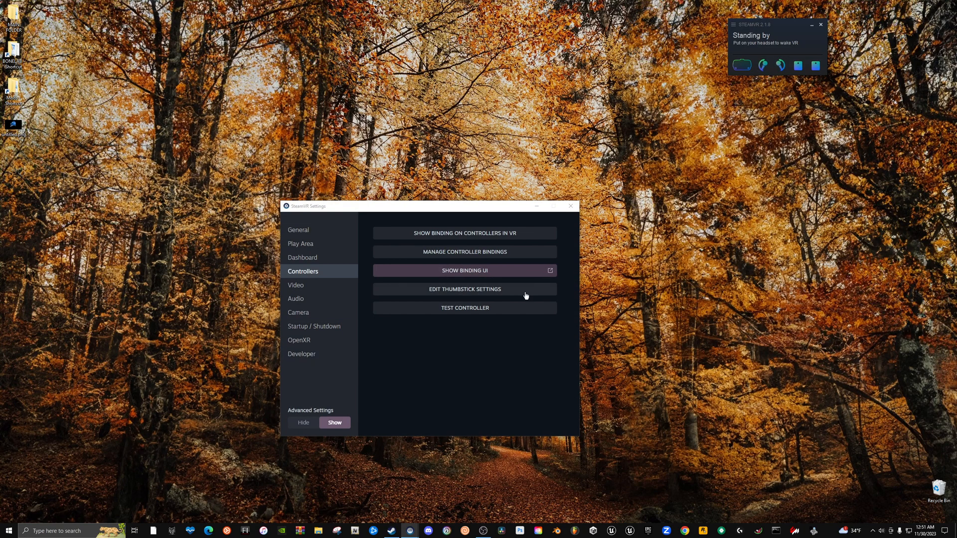
Test the left Index controller's inputs, then switch to Right Hand and test again.
left_click(465, 308)
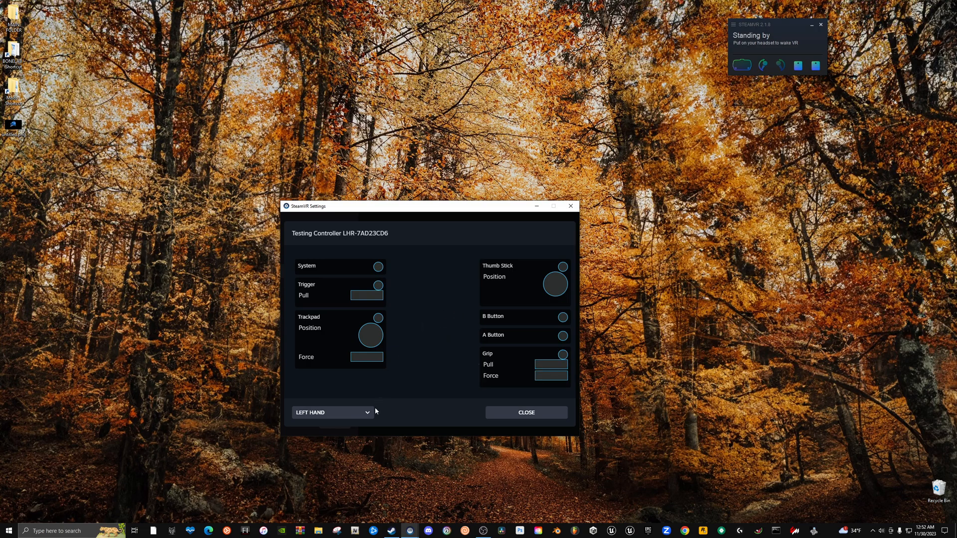
left_click(332, 413)
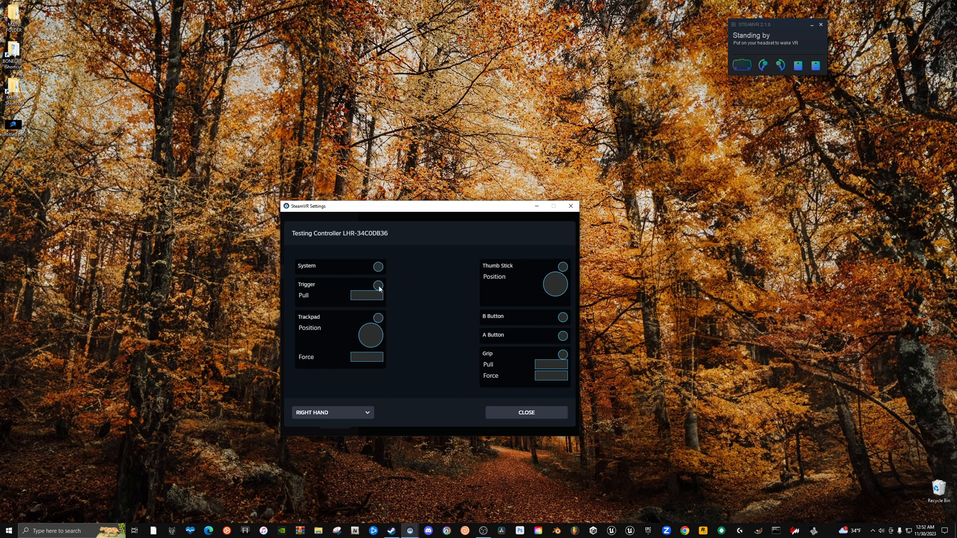
mouse_move(430, 353)
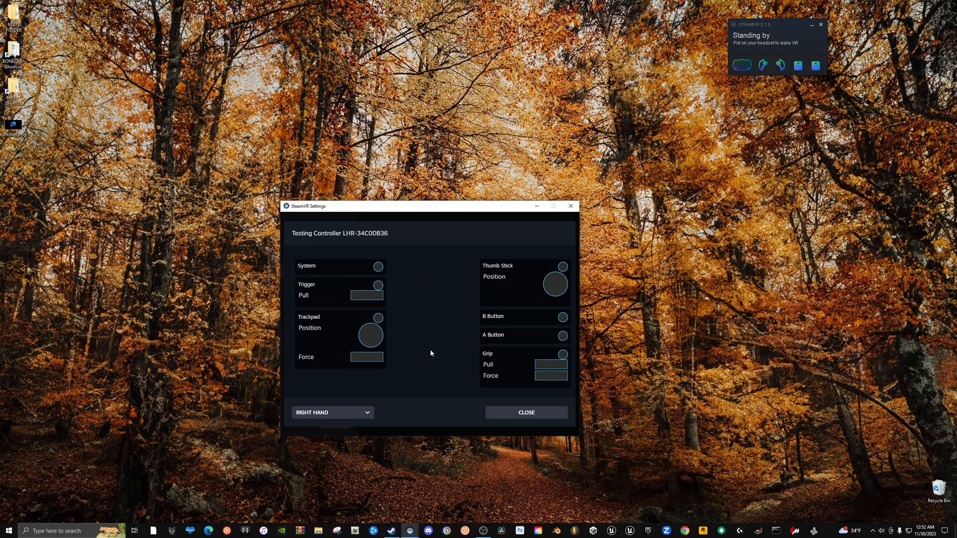